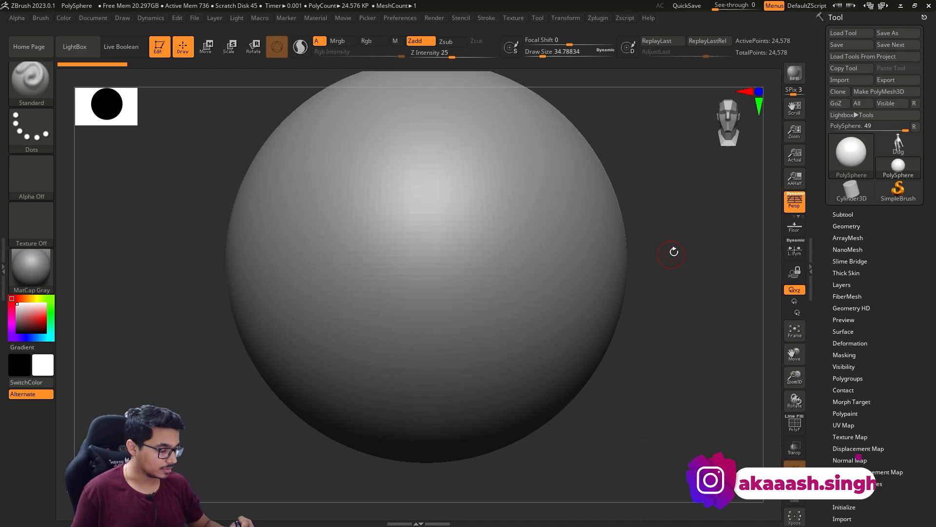
- Zoom out from the sphere and enlarge the brush size
{"action": "left_click_drag", "start_coordinate": [673, 251], "coordinate": [659, 277]}
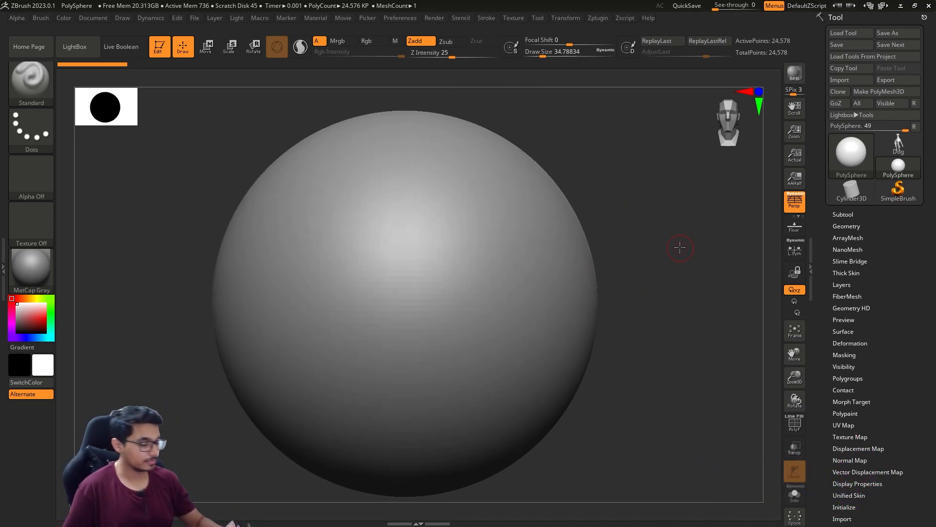
{"action": "left_click_drag", "start_coordinate": [680, 247], "coordinate": [692, 287]}
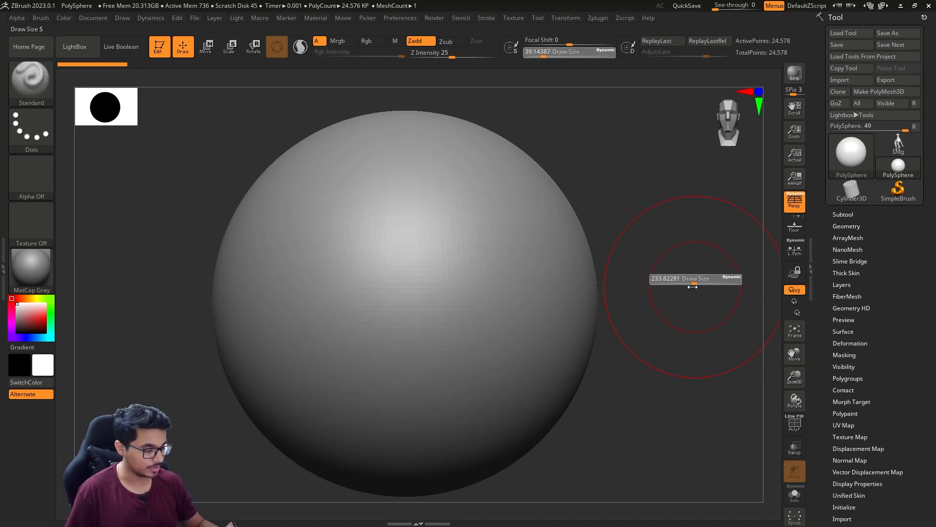
{"action": "left_click_drag", "start_coordinate": [717, 278], "coordinate": [669, 278]}
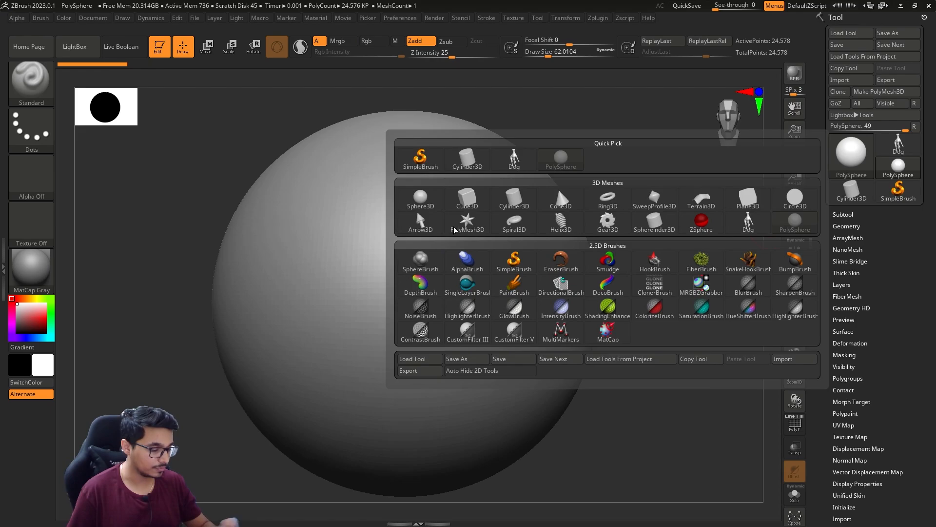
- Pick Cube3D as the starting mesh, try the move/scale gizmo, and convert it to a PolyMesh3D
{"action": "left_click", "coordinate": [468, 200]}
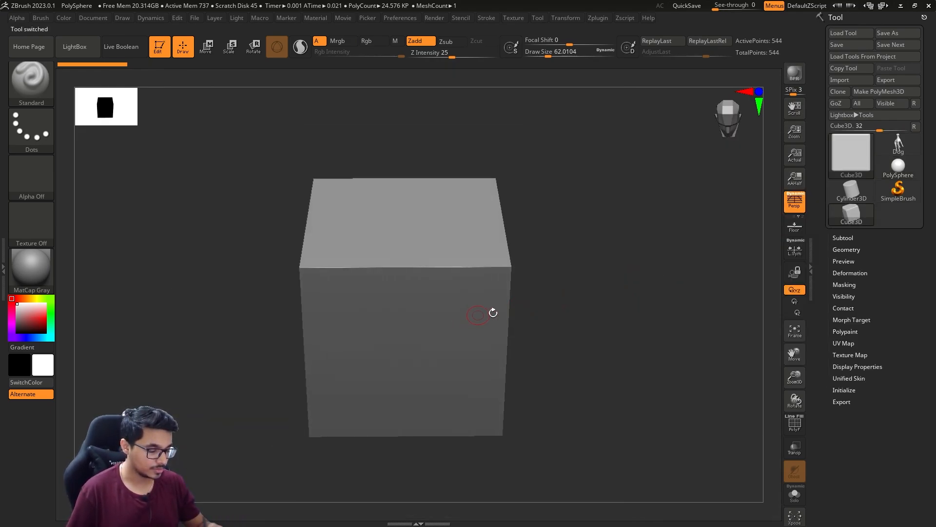
{"action": "left_click_drag", "start_coordinate": [478, 313], "coordinate": [574, 311]}
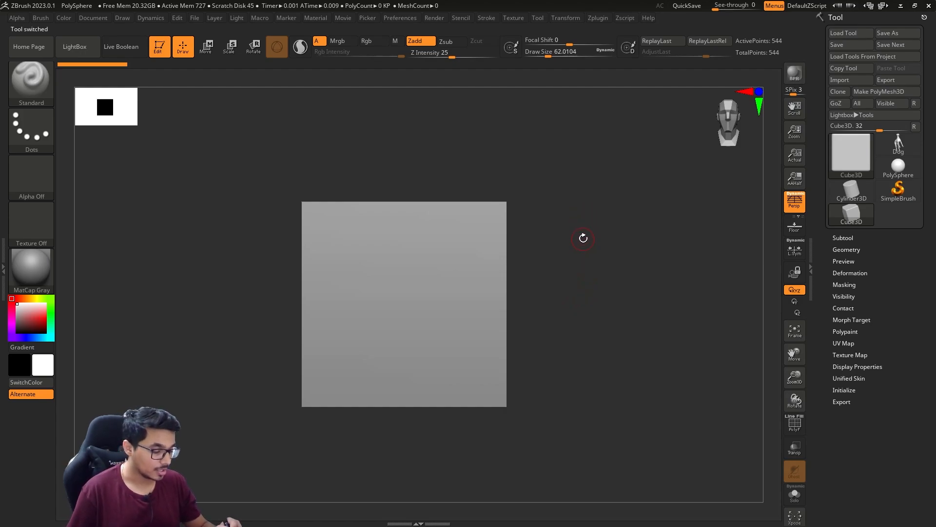
{"action": "left_click", "coordinate": [206, 47]}
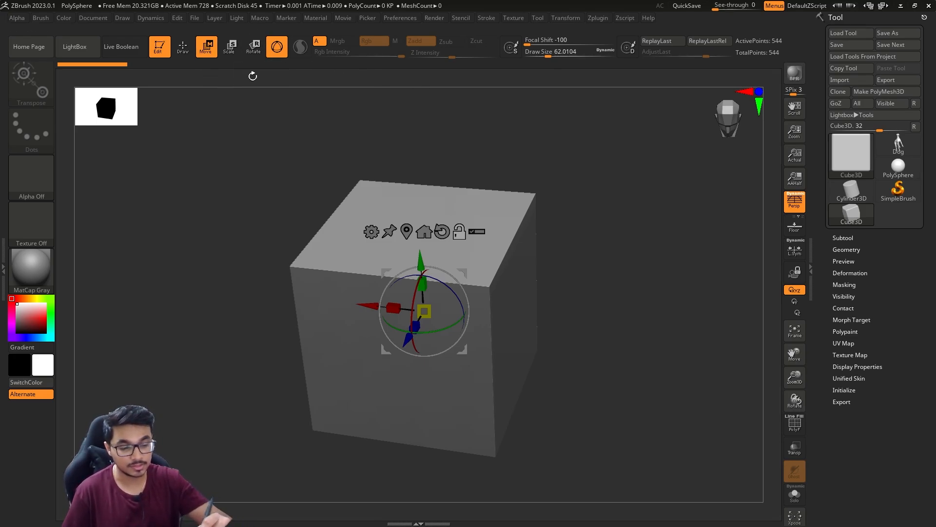
{"action": "left_click", "coordinate": [228, 47]}
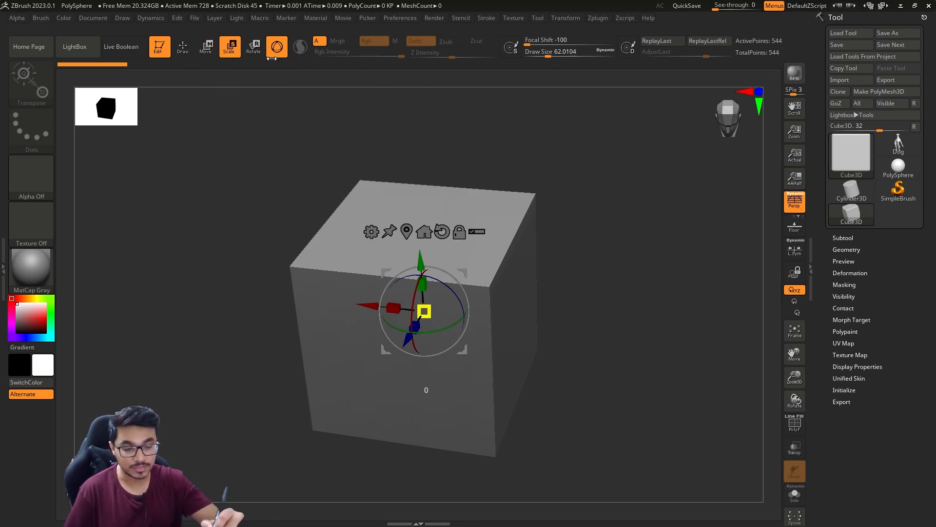
{"action": "left_click", "coordinate": [205, 46]}
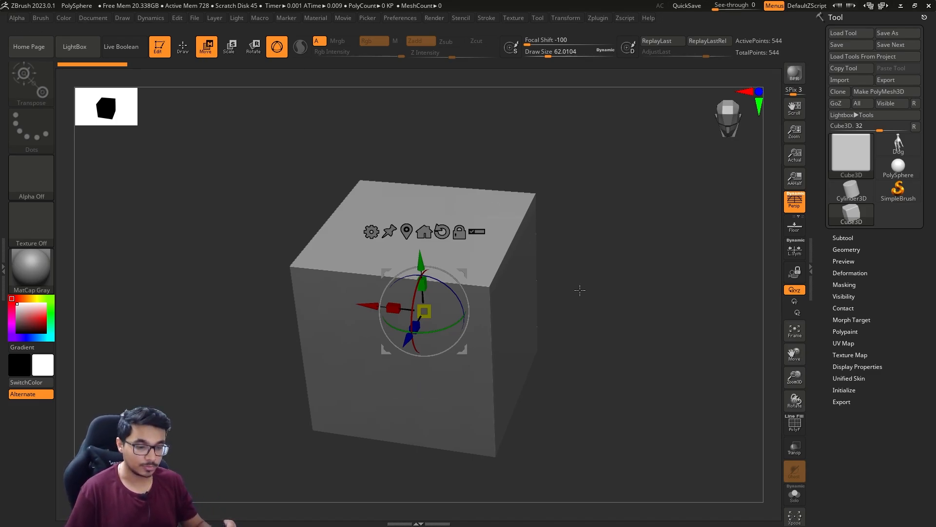
{"action": "left_click", "coordinate": [253, 47]}
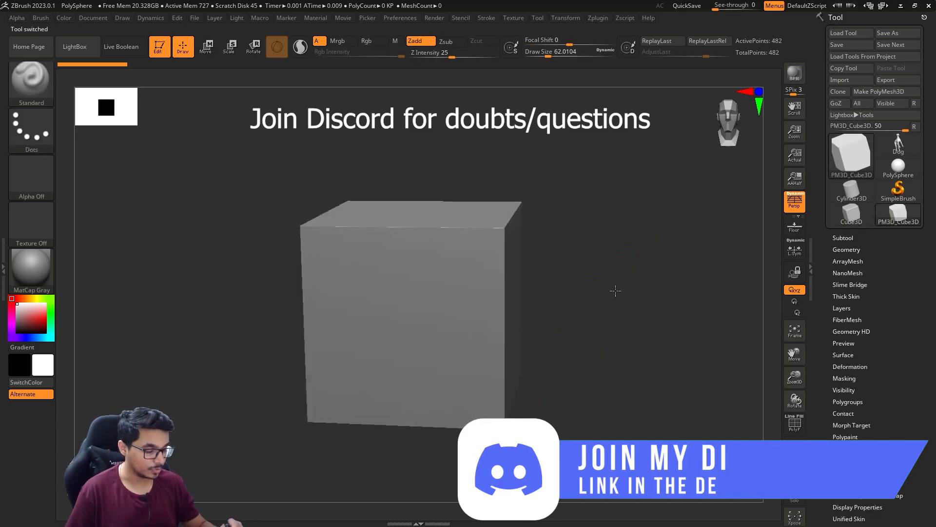
- Toggle the transform gizmo on the cube and orbit to view it with the appended dog
{"action": "left_click", "coordinate": [205, 47]}
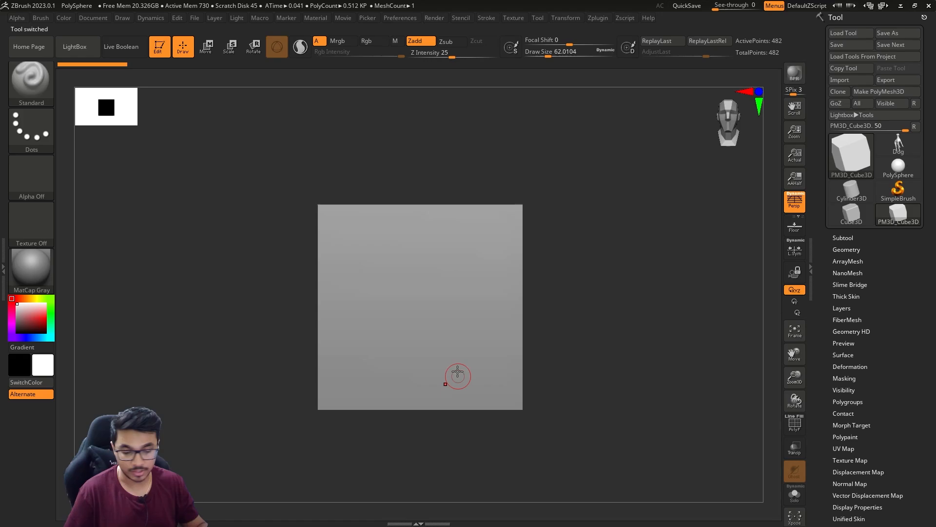
{"action": "left_click", "coordinate": [206, 47]}
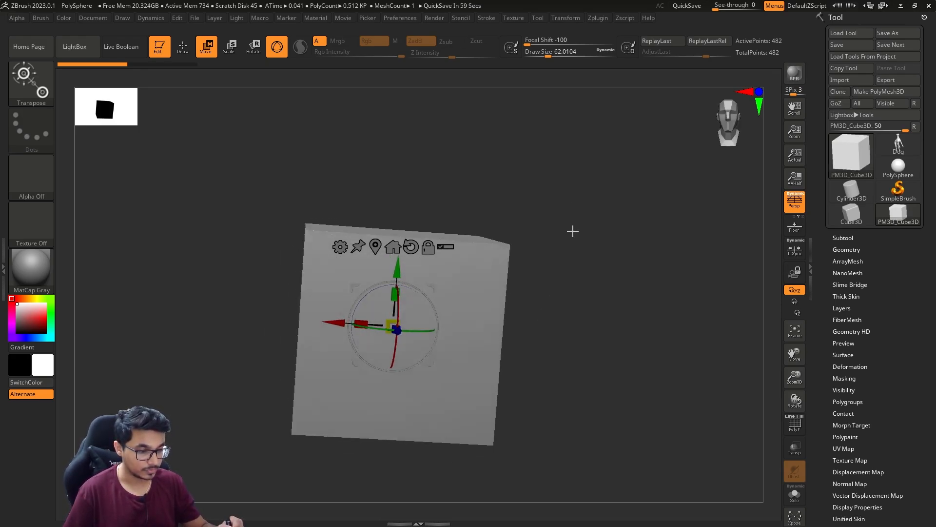
{"action": "left_click", "coordinate": [183, 47]}
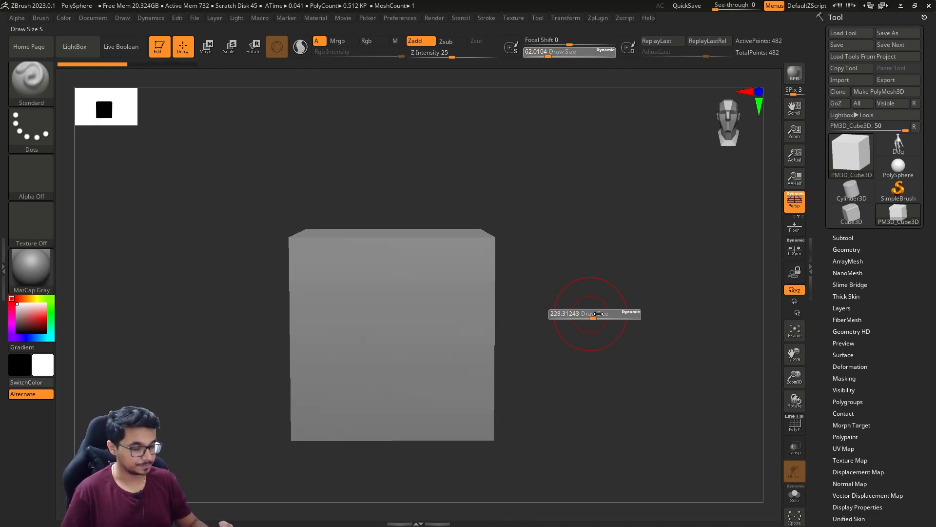
{"action": "left_click", "coordinate": [206, 46]}
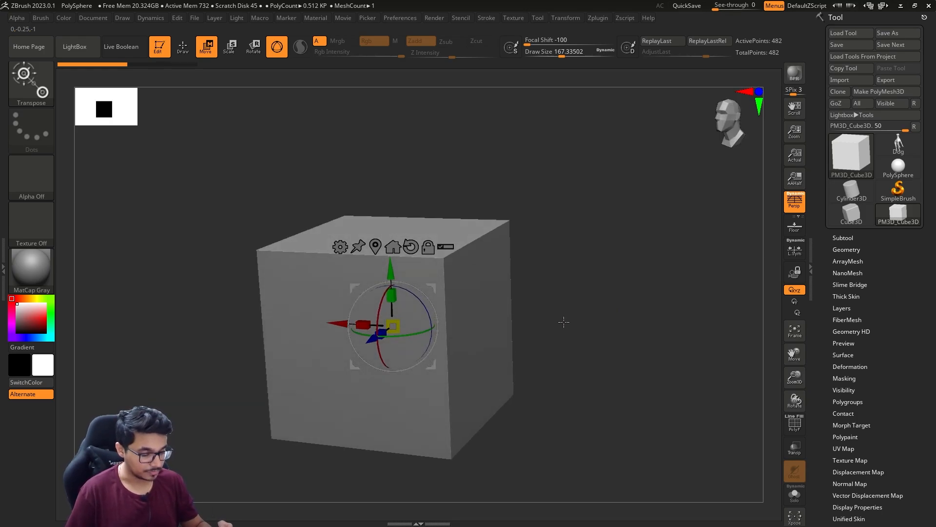
{"action": "left_click_drag", "start_coordinate": [391, 323], "coordinate": [382, 262]}
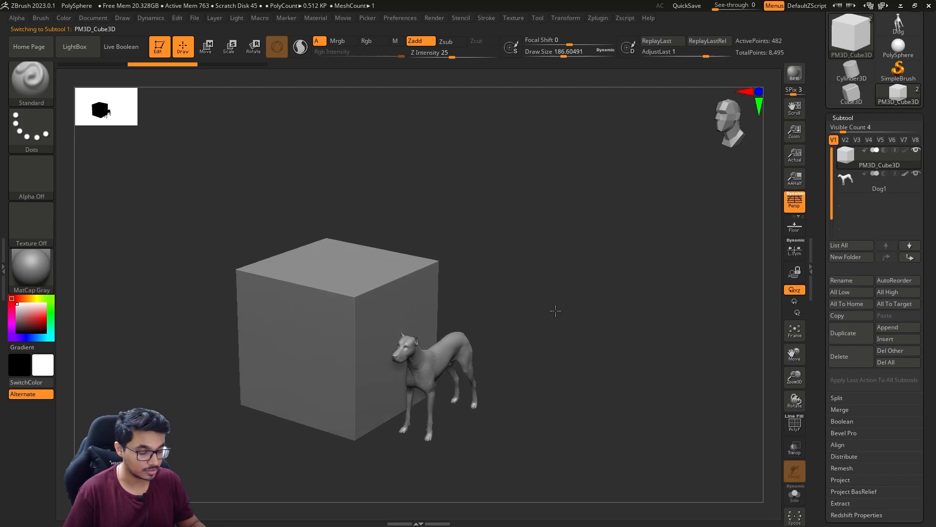
- Make the dog the active subtool in Move mode with the gizmo recentred on it
{"action": "left_click", "coordinate": [206, 46]}
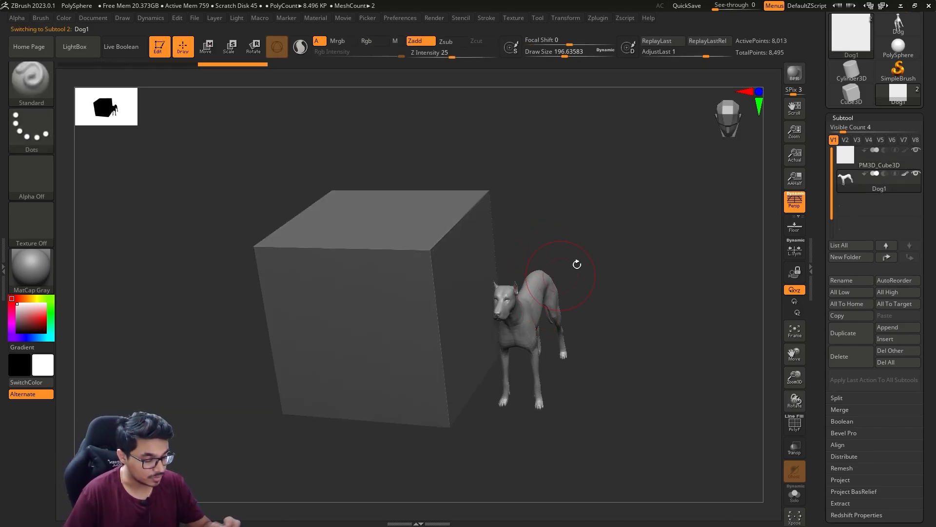
{"action": "left_click", "coordinate": [205, 47]}
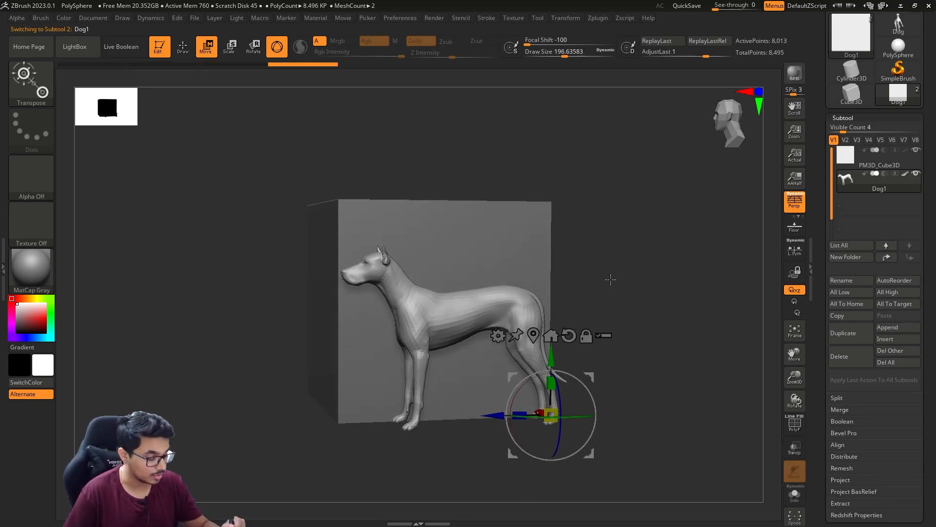
{"action": "left_click_drag", "start_coordinate": [611, 280], "coordinate": [618, 309]}
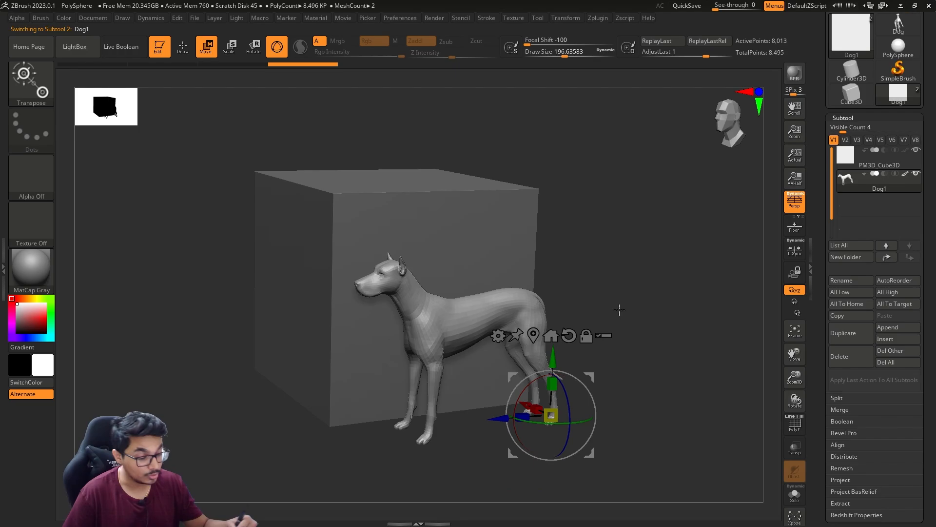
{"action": "mouse_move", "coordinate": [593, 129]}
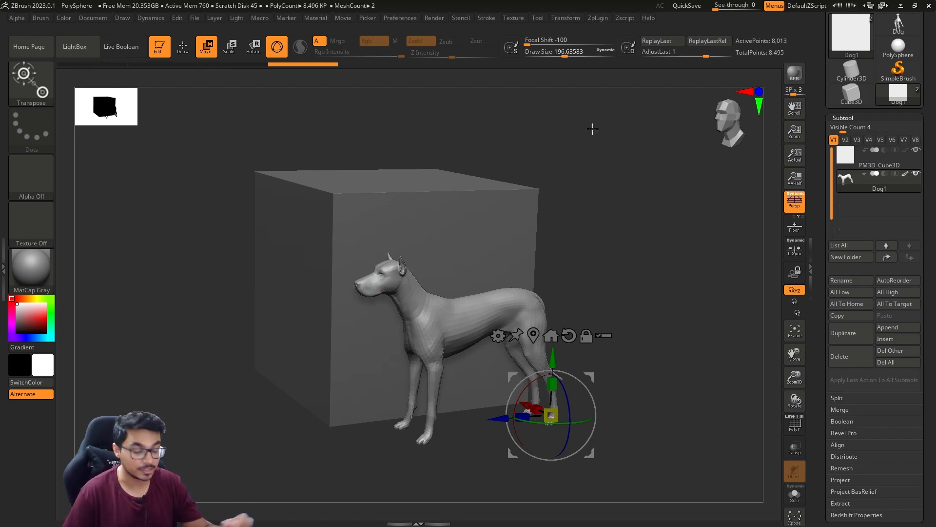
{"action": "left_click", "coordinate": [183, 47]}
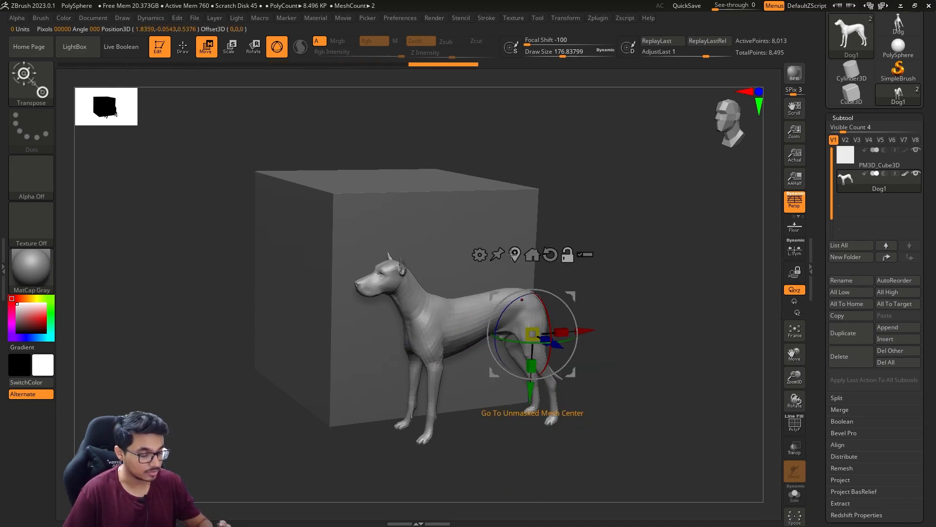
- Reposition the gizmo onto the dog's torso and reorient its axes, leaving the dog in place
{"action": "left_click_drag", "start_coordinate": [532, 335], "coordinate": [464, 339]}
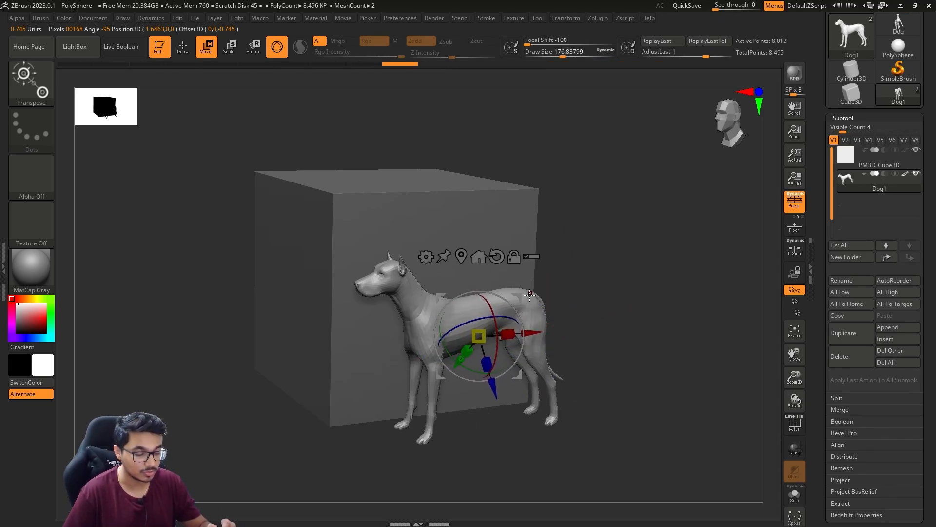
{"action": "left_click_drag", "start_coordinate": [478, 334], "coordinate": [535, 301]}
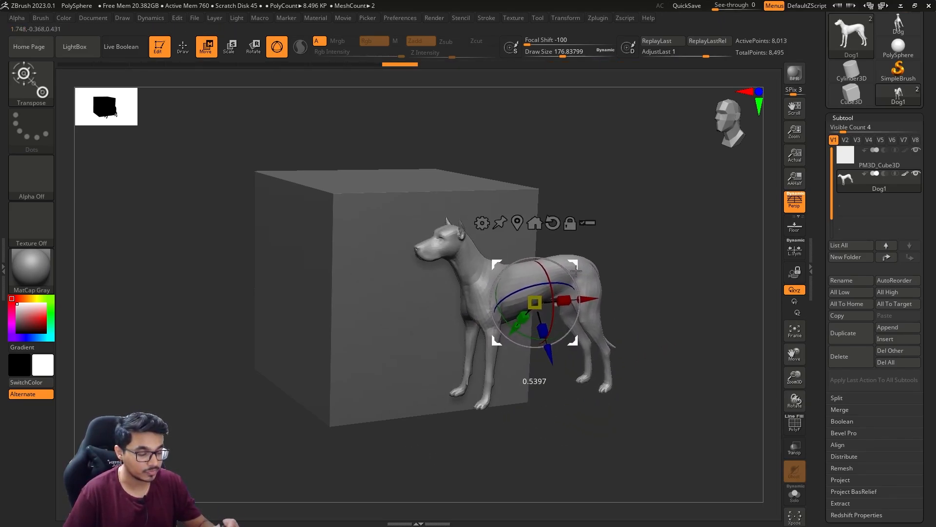
{"action": "left_click_drag", "start_coordinate": [535, 301], "coordinate": [478, 335]}
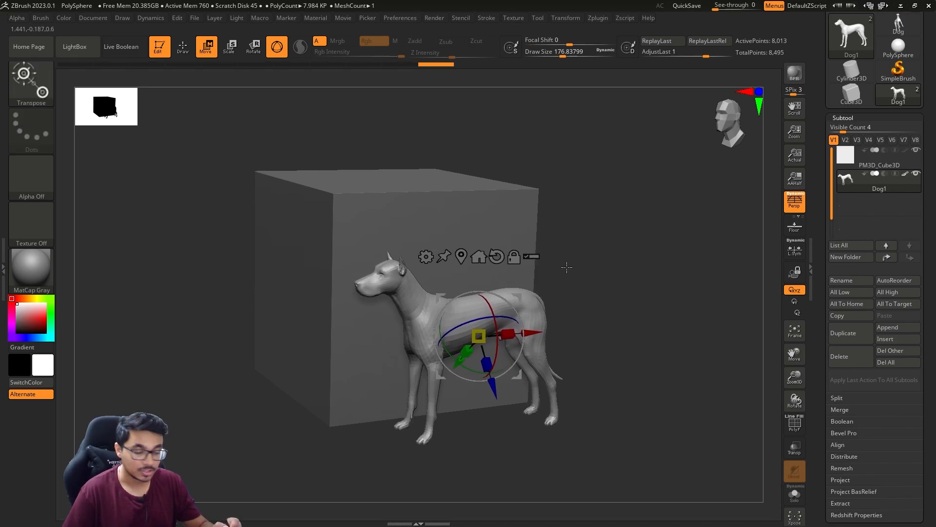
{"action": "left_click_drag", "start_coordinate": [549, 40], "coordinate": [514, 40]}
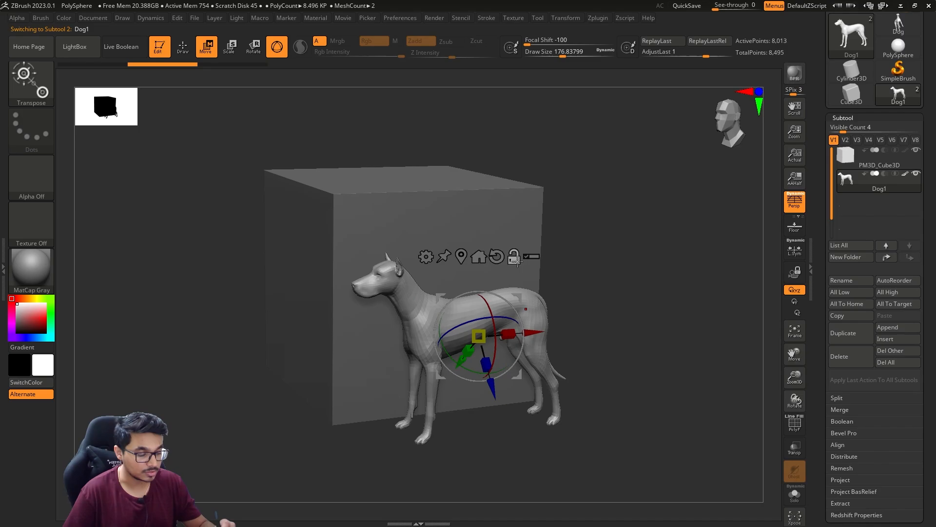
{"action": "left_click_drag", "start_coordinate": [505, 334], "coordinate": [493, 397]}
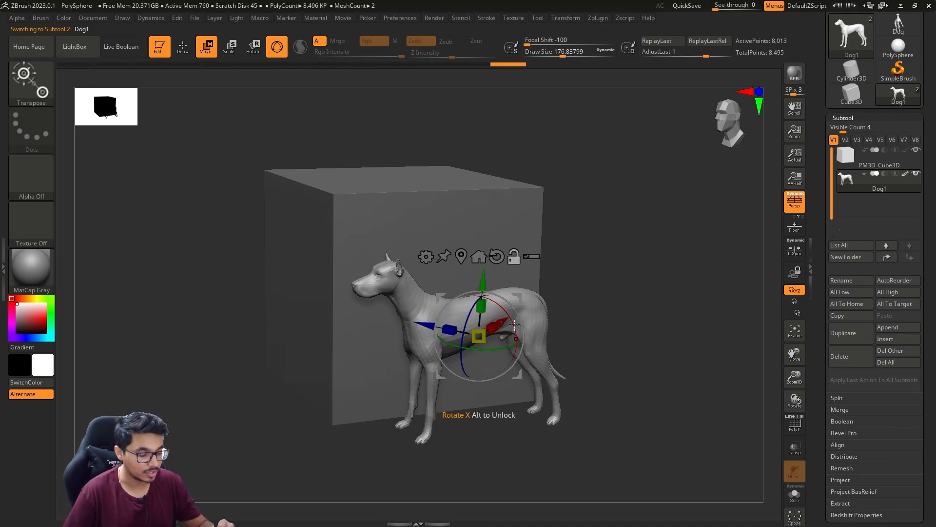
{"action": "left_click_drag", "start_coordinate": [478, 334], "coordinate": [509, 310]}
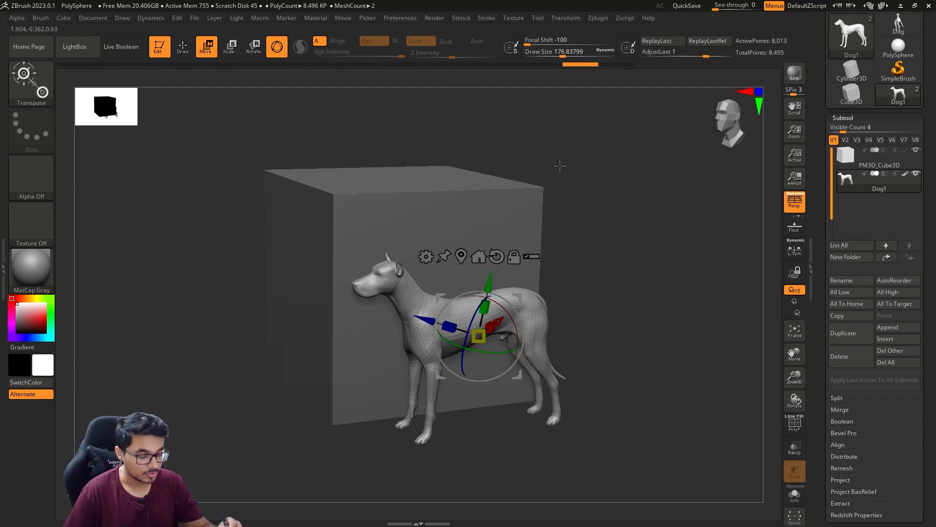
{"action": "mouse_move", "coordinate": [496, 256]}
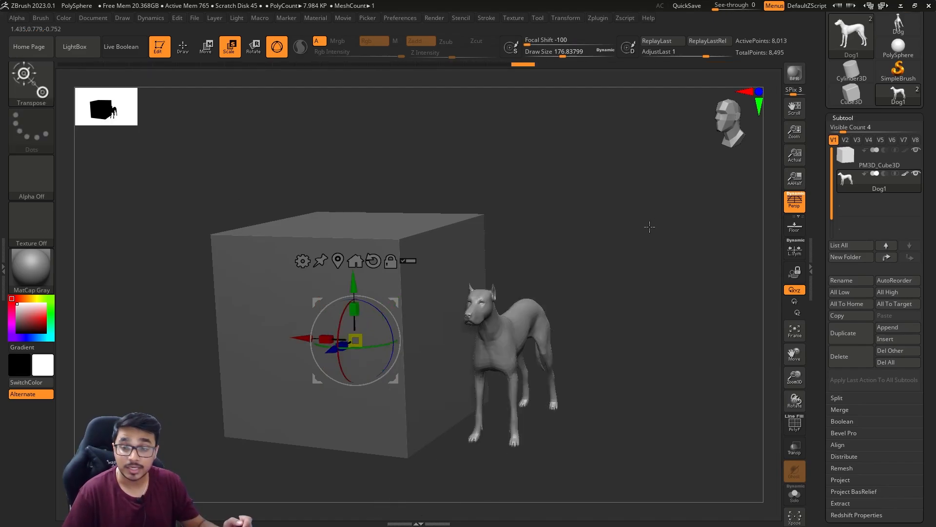
- Slide the dog out to stand beside the cube's right side
{"action": "left_click", "coordinate": [206, 47]}
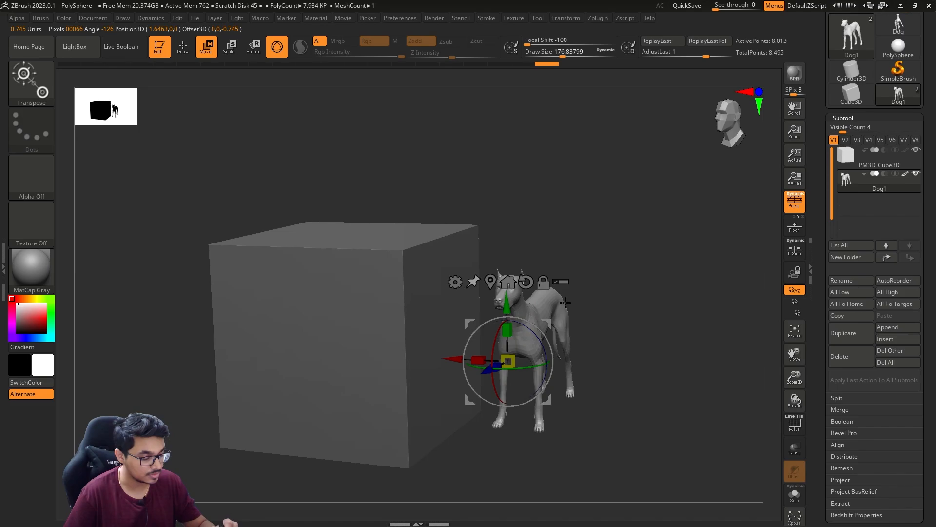
{"action": "left_click_drag", "start_coordinate": [566, 303], "coordinate": [555, 346]}
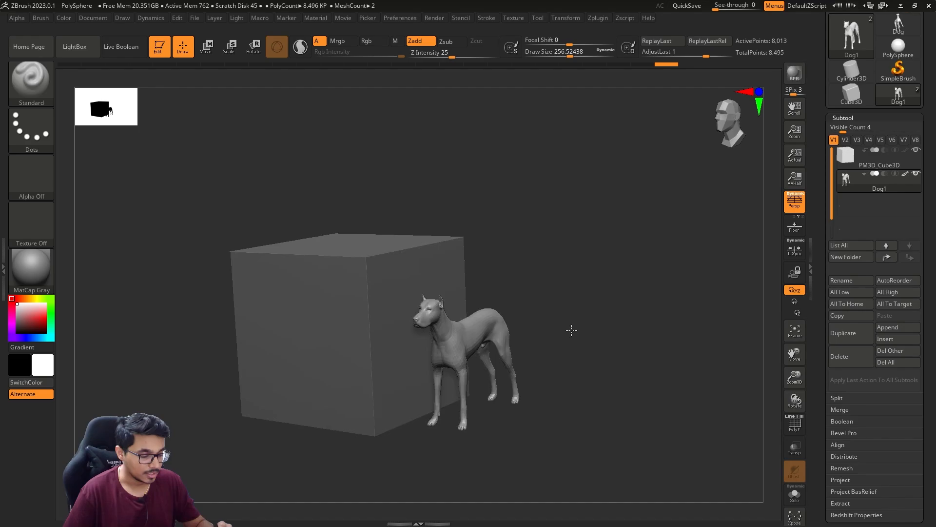
- Make the cube the active subtool and show it solo with the dog hidden
{"action": "left_click", "coordinate": [205, 47]}
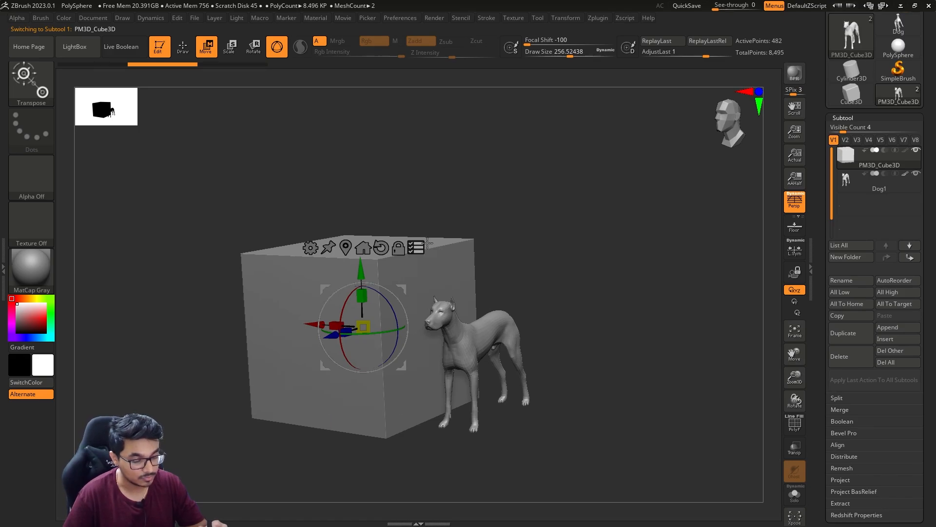
{"action": "mouse_move", "coordinate": [417, 248]}
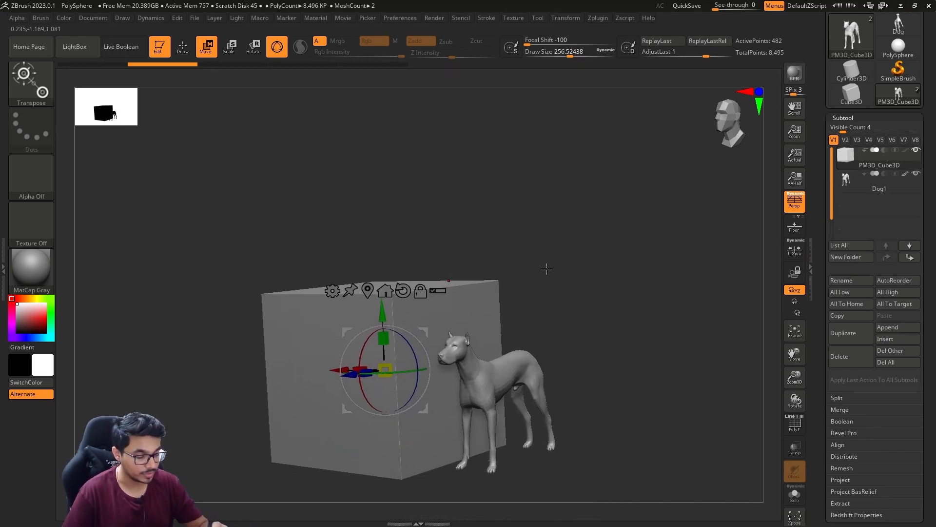
{"action": "left_click_drag", "start_coordinate": [546, 269], "coordinate": [573, 275]}
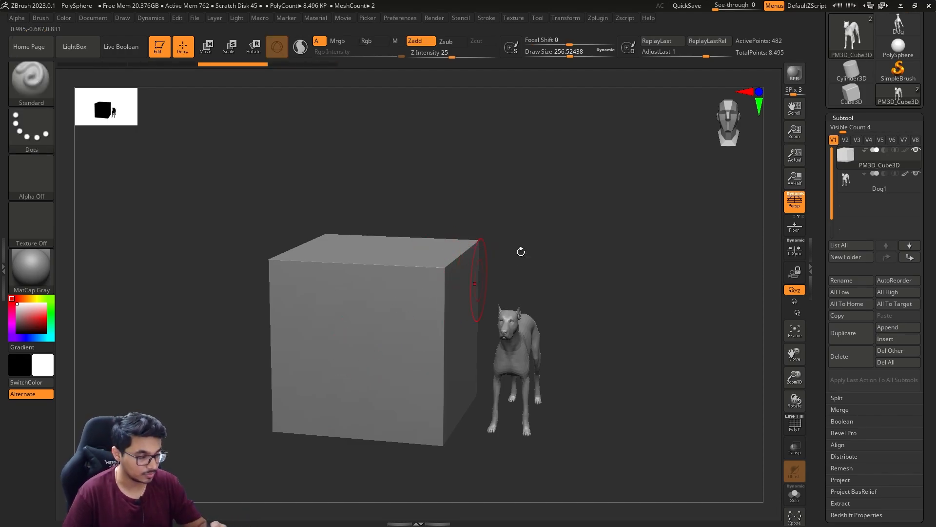
{"action": "left_click", "coordinate": [206, 46]}
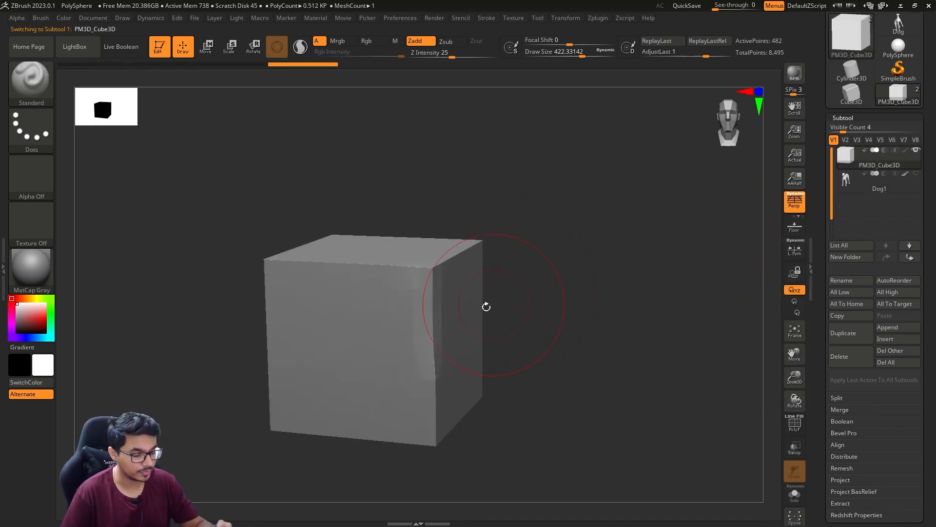
- Scale the cube into a long thin slab shown with polyframe wireframe
{"action": "left_click", "coordinate": [205, 46]}
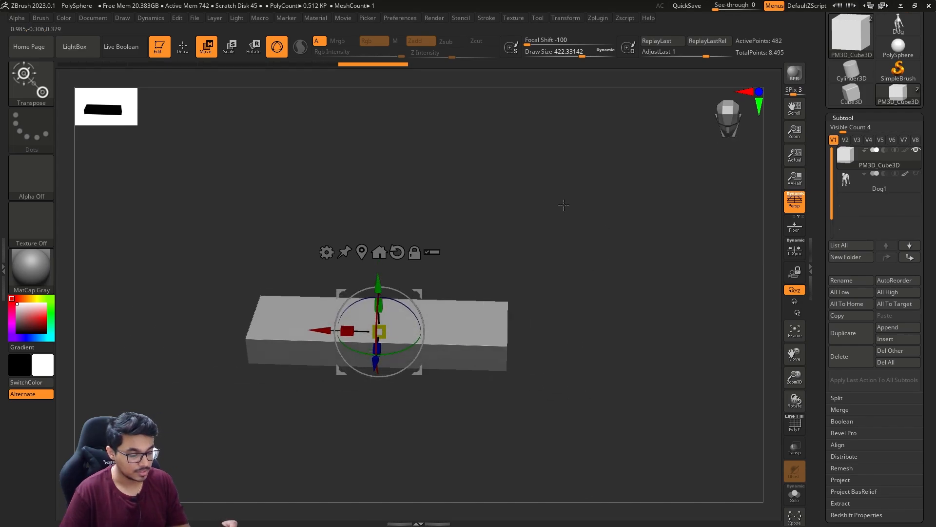
{"action": "left_click", "coordinate": [794, 424]}
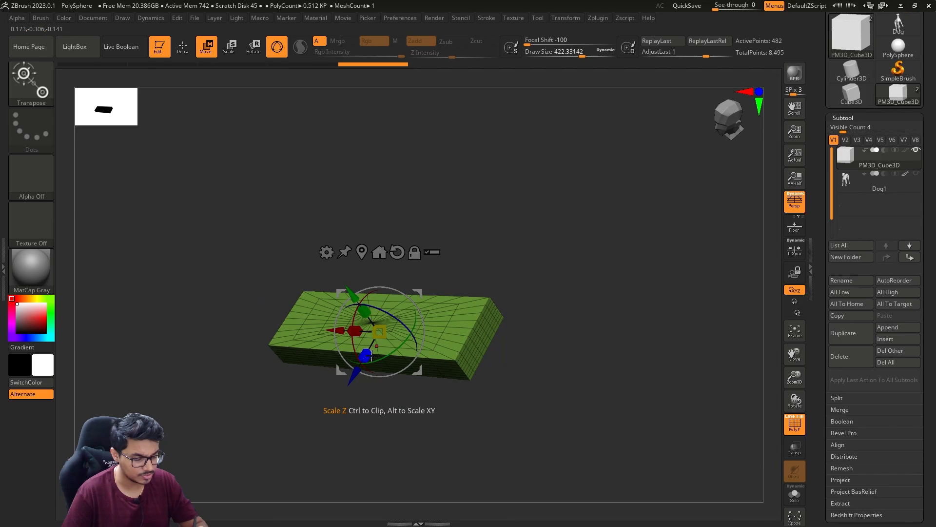
{"action": "left_click", "coordinate": [182, 47]}
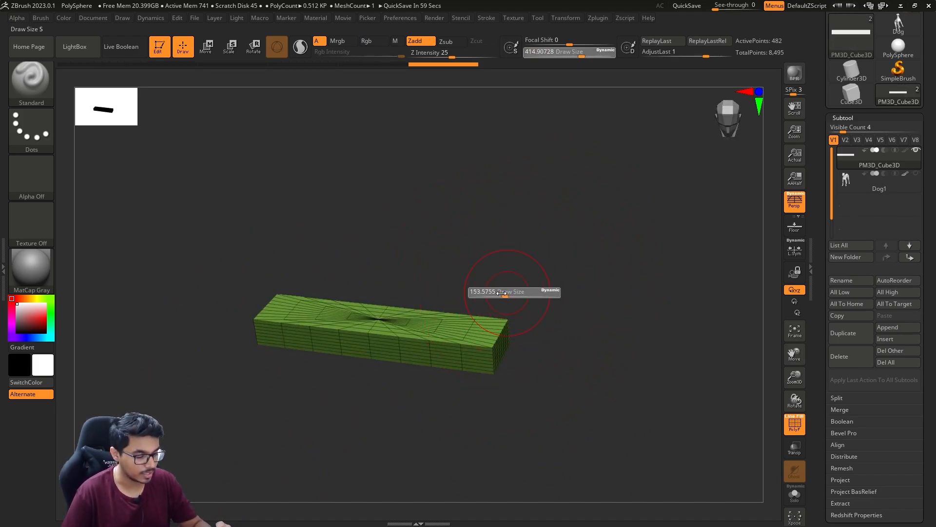
{"action": "left_click", "coordinate": [206, 47]}
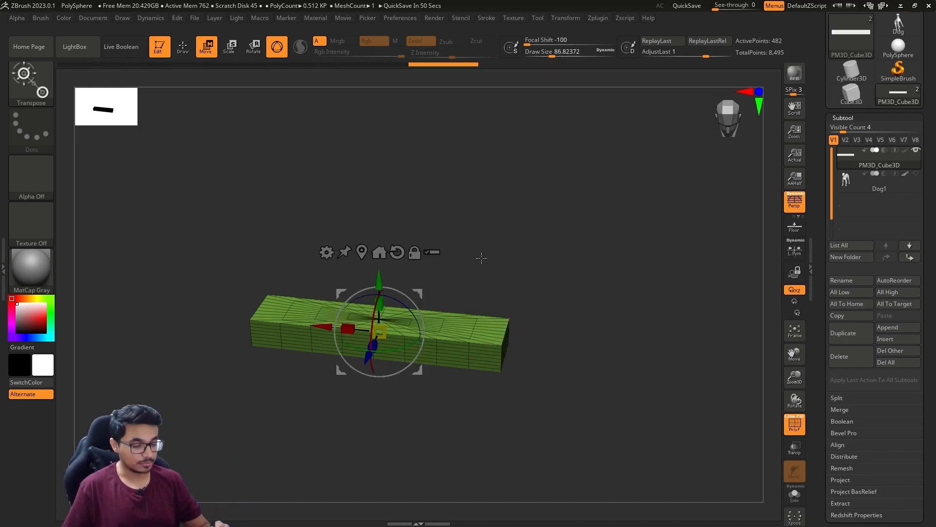
- Attach a Bend Arc deformer from the gizmo's Transform Type list
{"action": "left_click", "coordinate": [326, 252]}
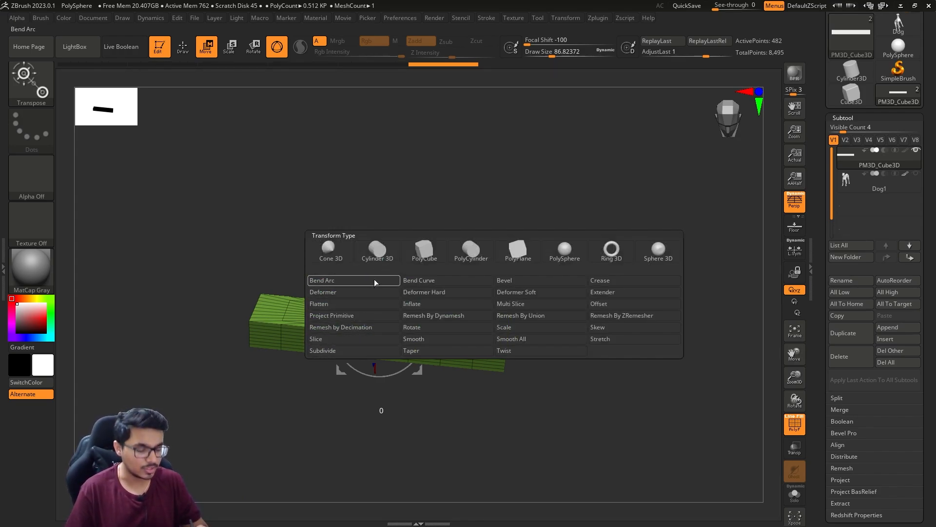
{"action": "left_click", "coordinate": [323, 280]}
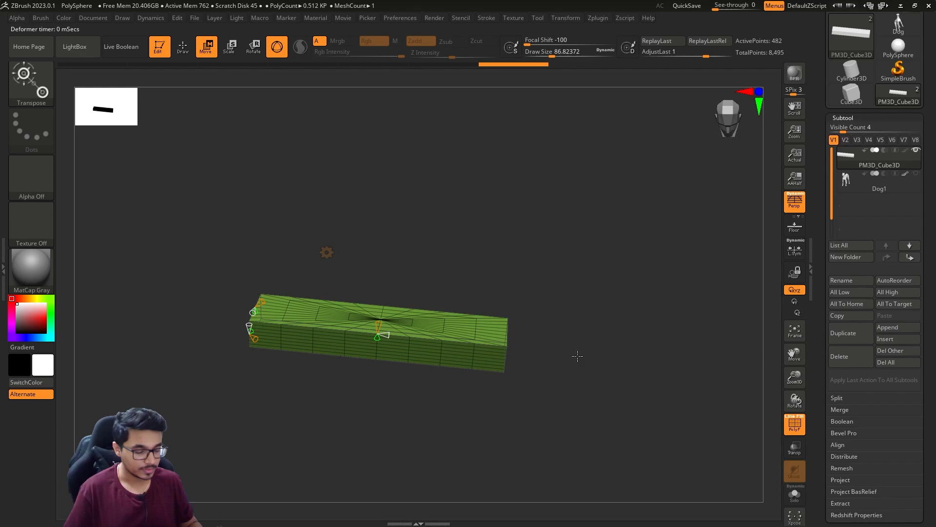
{"action": "left_click_drag", "start_coordinate": [376, 334], "coordinate": [355, 332]}
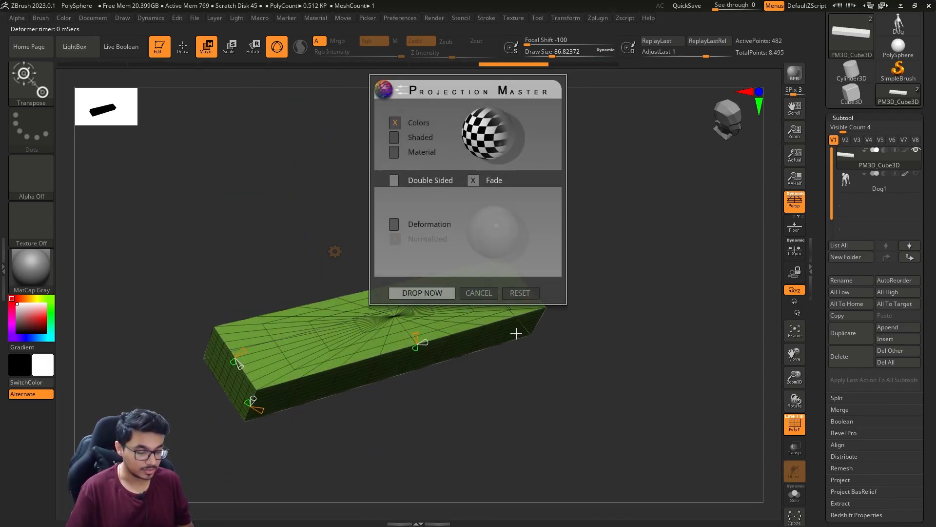
- Cancel Projection Master and cycle Draw Polyframe until the wireframe overlay is off
{"action": "left_click", "coordinate": [421, 292]}
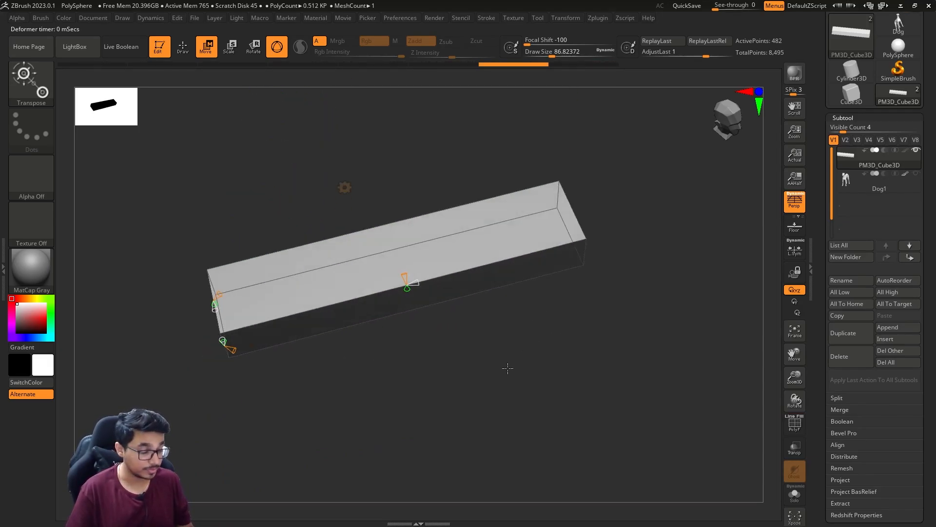
{"action": "left_click", "coordinate": [794, 424]}
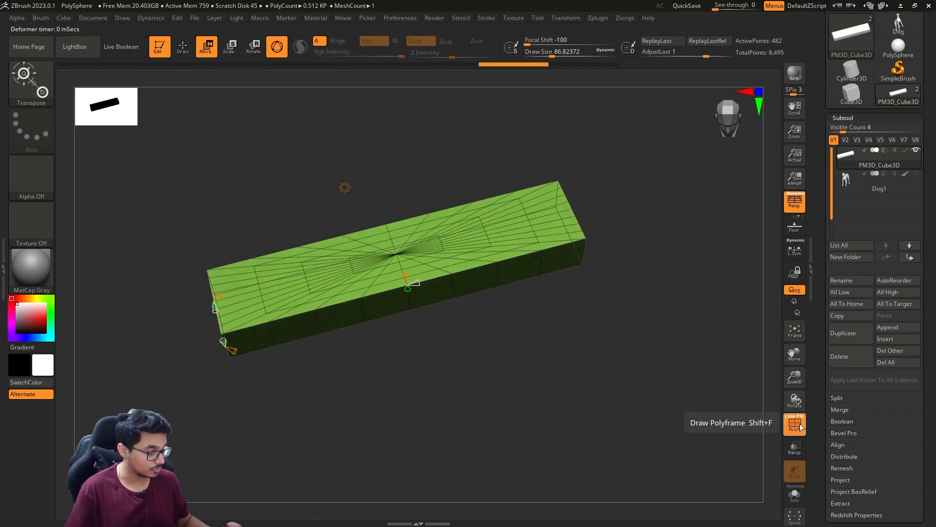
{"action": "left_click", "coordinate": [794, 424]}
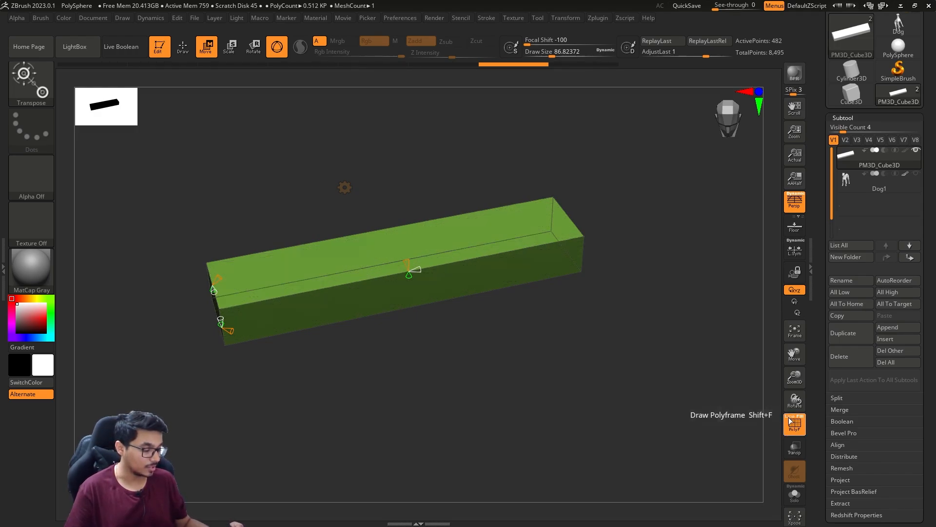
{"action": "left_click", "coordinate": [794, 424]}
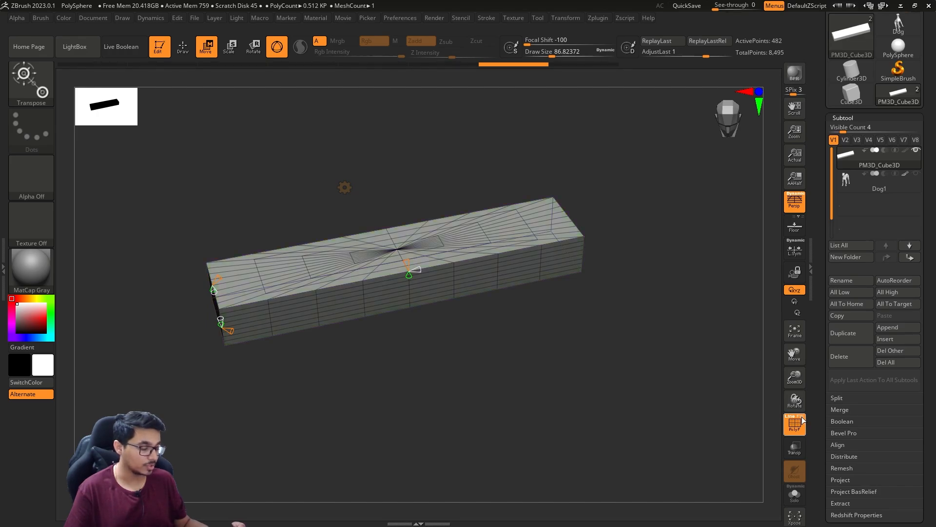
{"action": "mouse_move", "coordinate": [794, 419]}
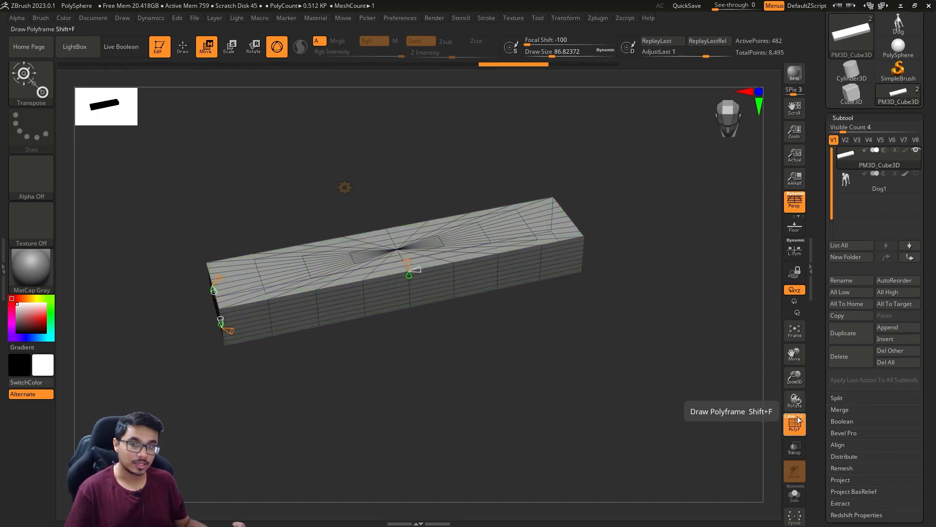
{"action": "left_click", "coordinate": [794, 424]}
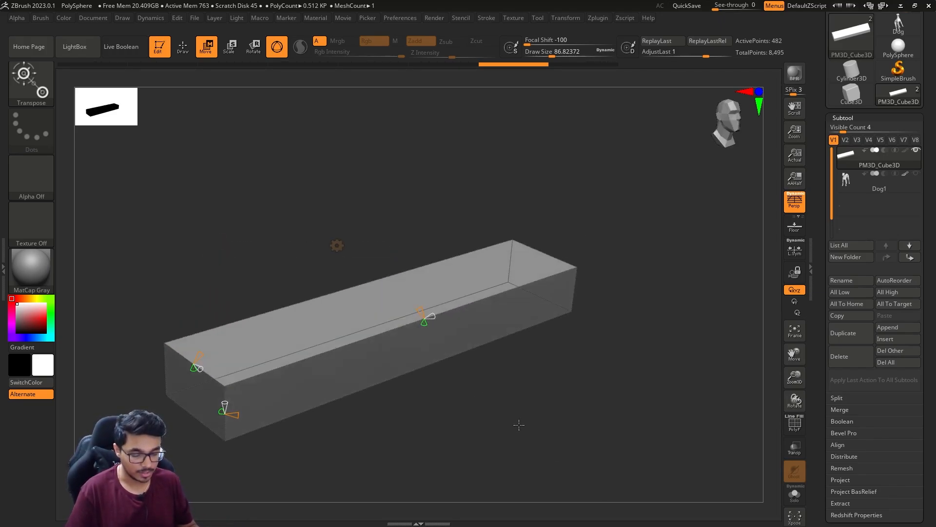
- Test tilting and twisting the slab with the current deformer handles before bending
{"action": "left_click_drag", "start_coordinate": [224, 409], "coordinate": [238, 421]}
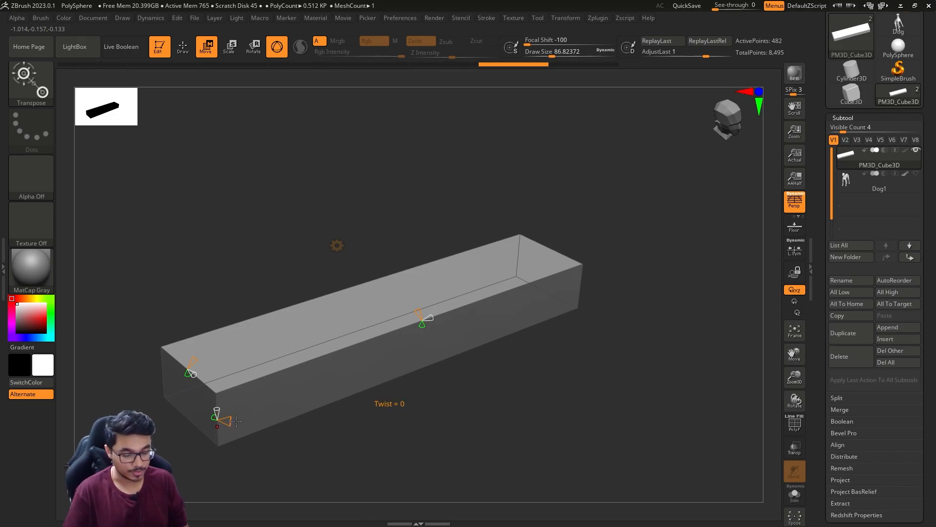
{"action": "left_click_drag", "start_coordinate": [217, 425], "coordinate": [285, 426]}
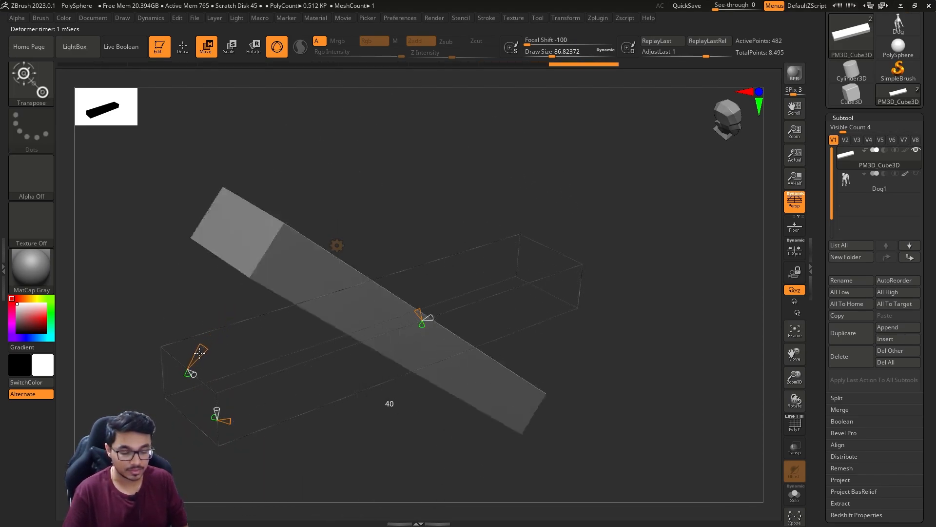
{"action": "left_click_drag", "start_coordinate": [199, 352], "coordinate": [228, 397]}
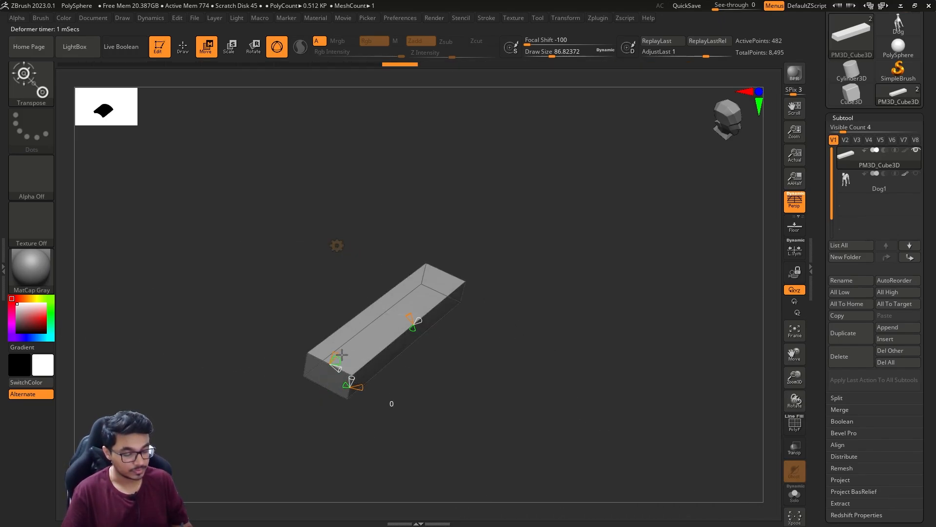
{"action": "left_click_drag", "start_coordinate": [337, 358], "coordinate": [316, 403]}
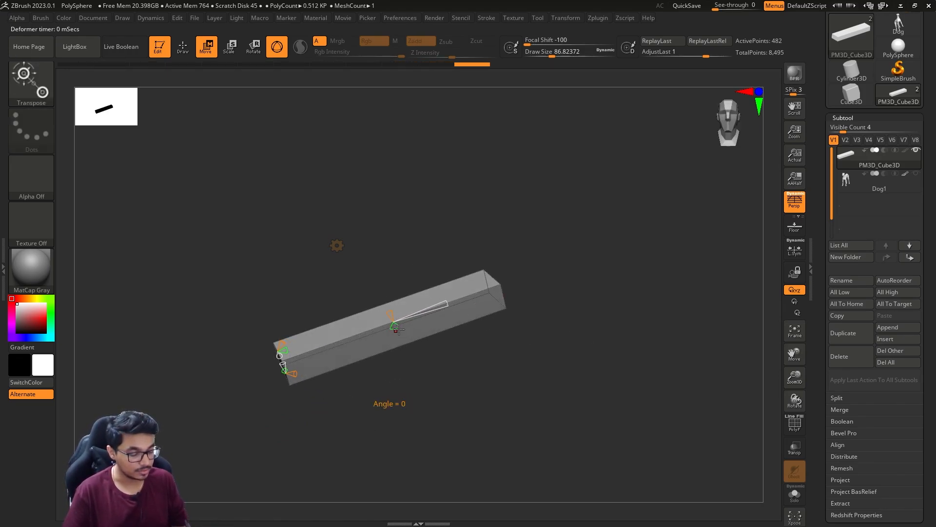
- Bend the slab upward with the Bend Arc deformer until it forms a smooth arch
{"action": "left_click_drag", "start_coordinate": [393, 328], "coordinate": [393, 333]}
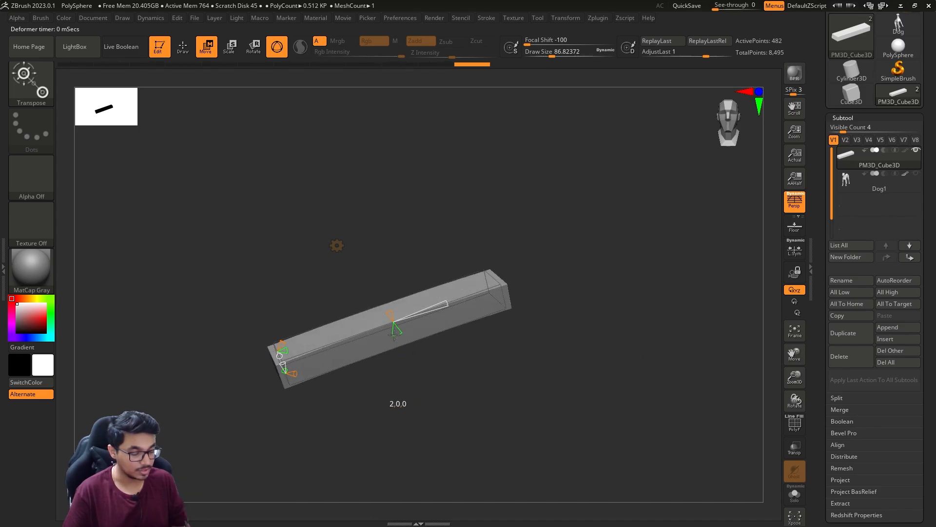
{"action": "left_click_drag", "start_coordinate": [391, 313], "coordinate": [419, 389]}
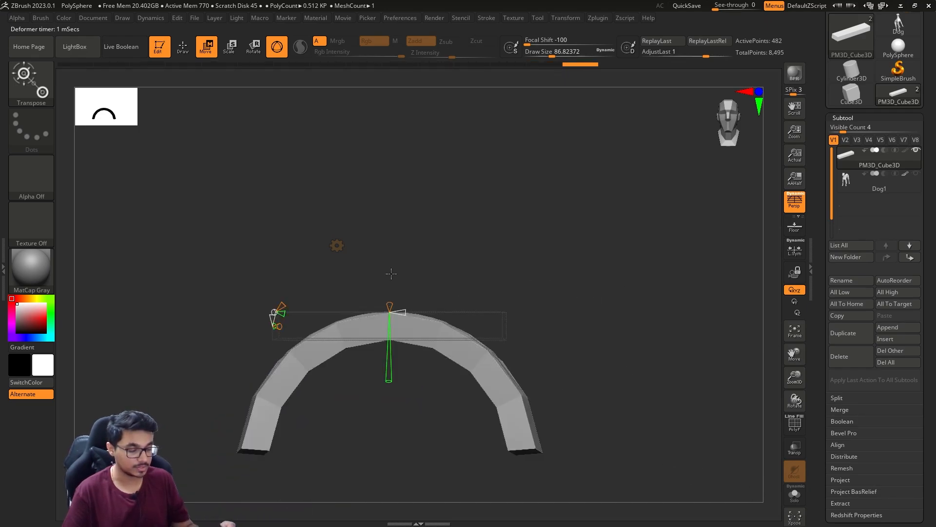
{"action": "left_click_drag", "start_coordinate": [391, 273], "coordinate": [520, 265]}
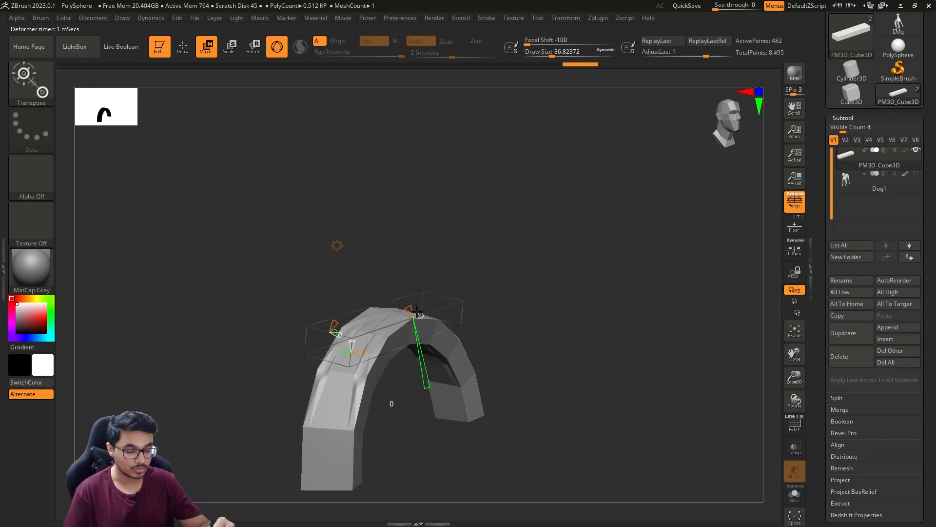
{"action": "left_click_drag", "start_coordinate": [416, 313], "coordinate": [391, 328]}
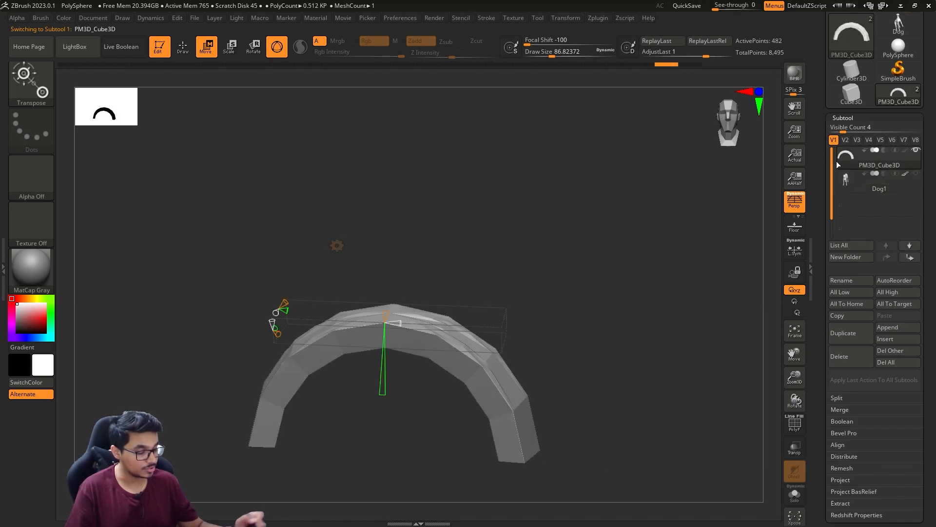
- Leave the deformer, undo the bend so the bar is straight, and reopen the Transform Type list
{"action": "left_click", "coordinate": [182, 46]}
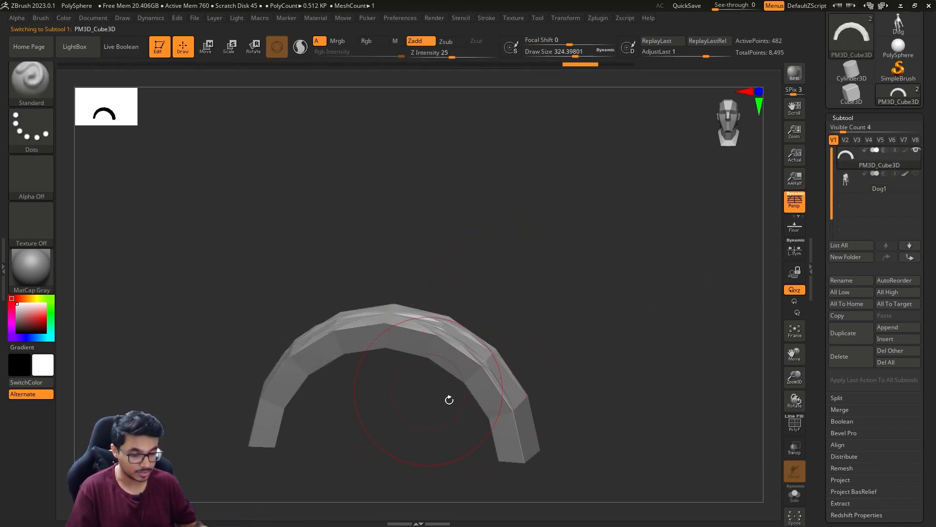
{"action": "left_click", "coordinate": [206, 47]}
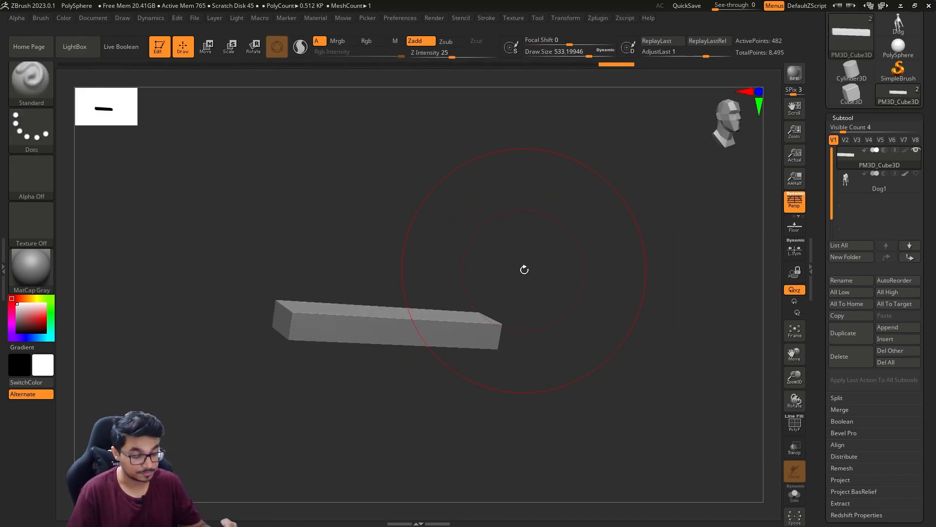
{"action": "left_click", "coordinate": [206, 47]}
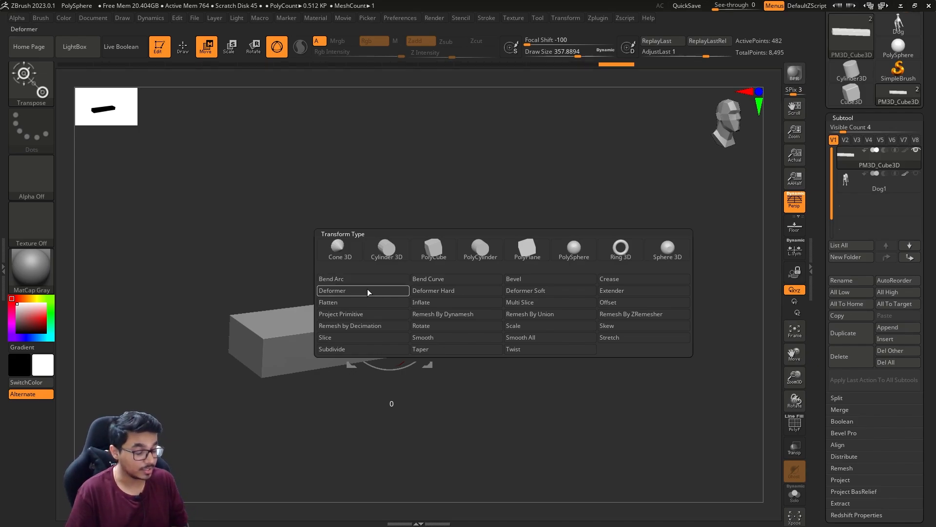
- Attach an Inflate deformer, drag its inflation back to 0, then pick Twist from Transform Type
{"action": "left_click", "coordinate": [333, 291]}
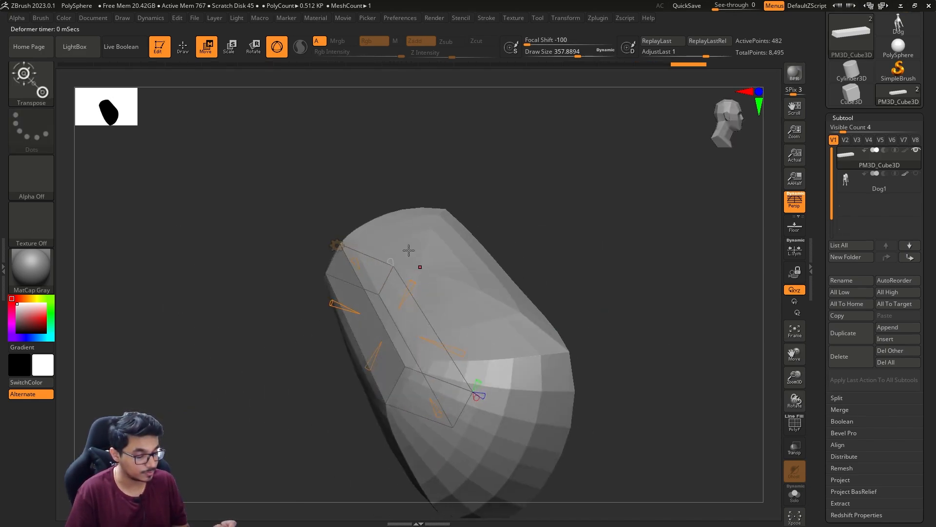
{"action": "left_click_drag", "start_coordinate": [409, 250], "coordinate": [379, 361]}
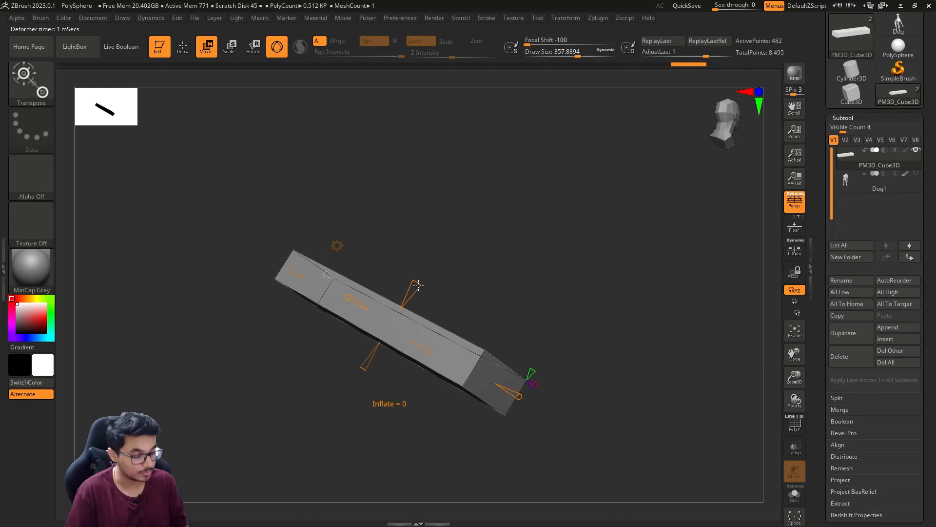
{"action": "left_click_drag", "start_coordinate": [418, 287], "coordinate": [555, 352]}
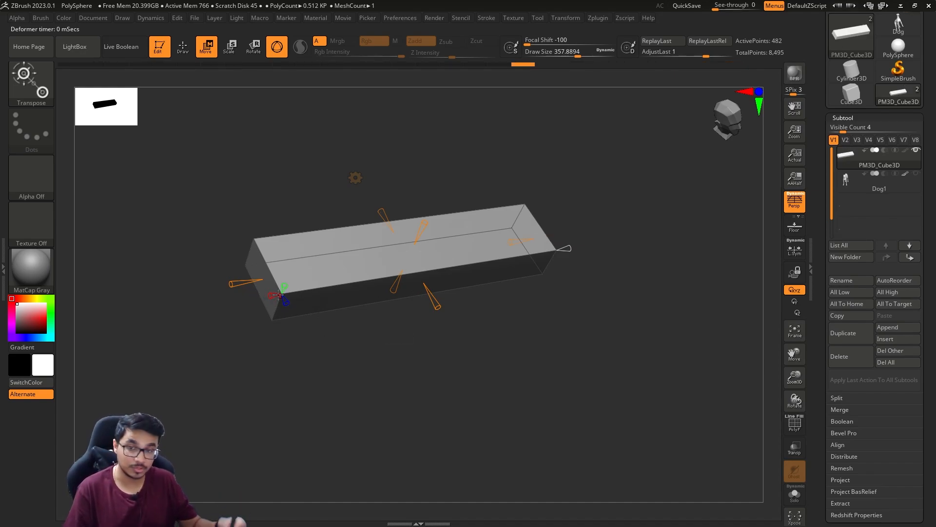
{"action": "left_click", "coordinate": [355, 178]}
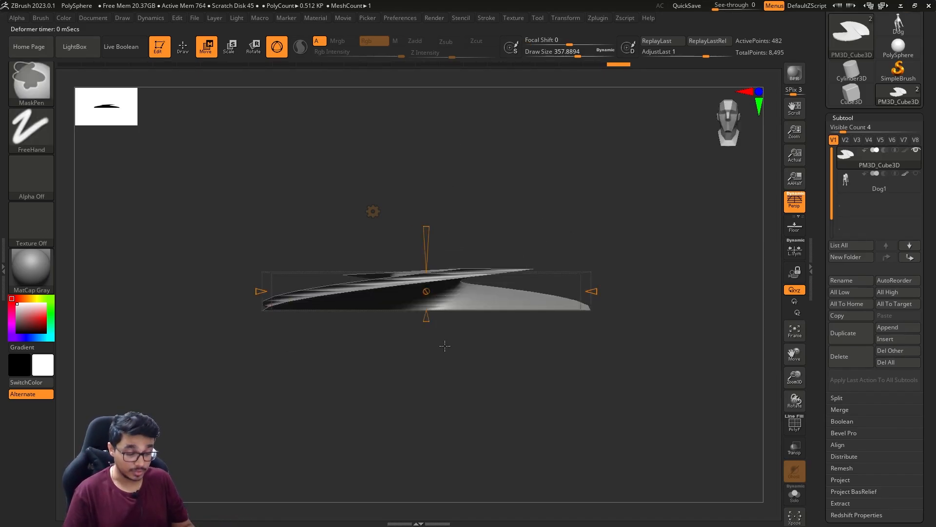
- Drag the Twist handle to spiral the bar into a corkscrew and return to Draw mode
{"action": "left_click_drag", "start_coordinate": [592, 291], "coordinate": [654, 308]}
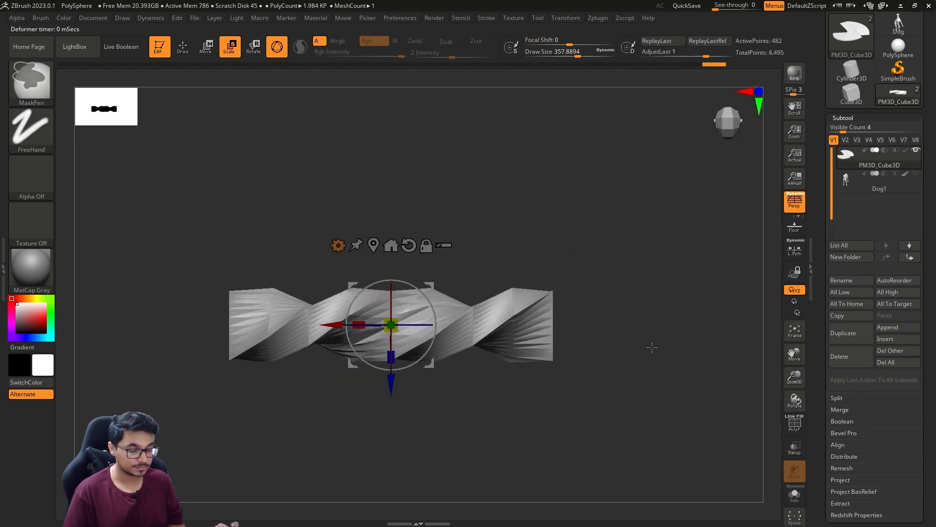
{"action": "left_click", "coordinate": [182, 46]}
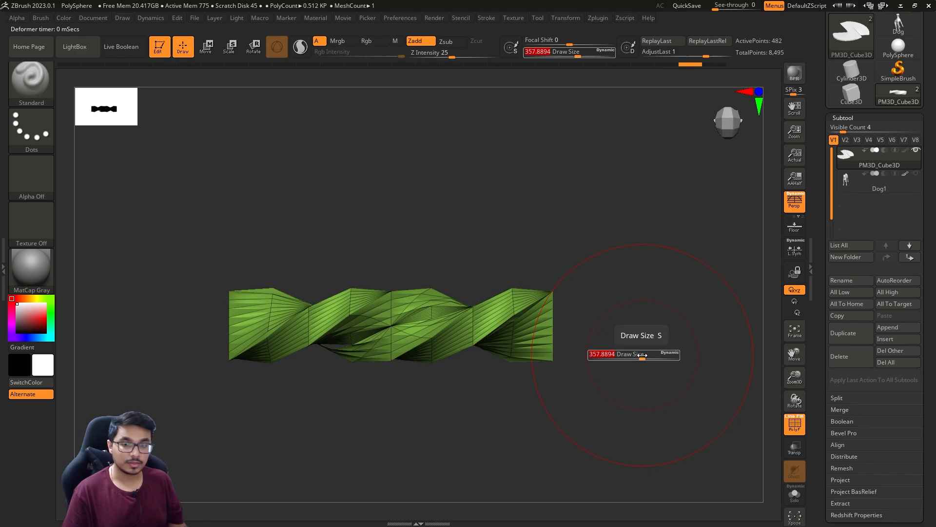
{"action": "left_click", "coordinate": [206, 47]}
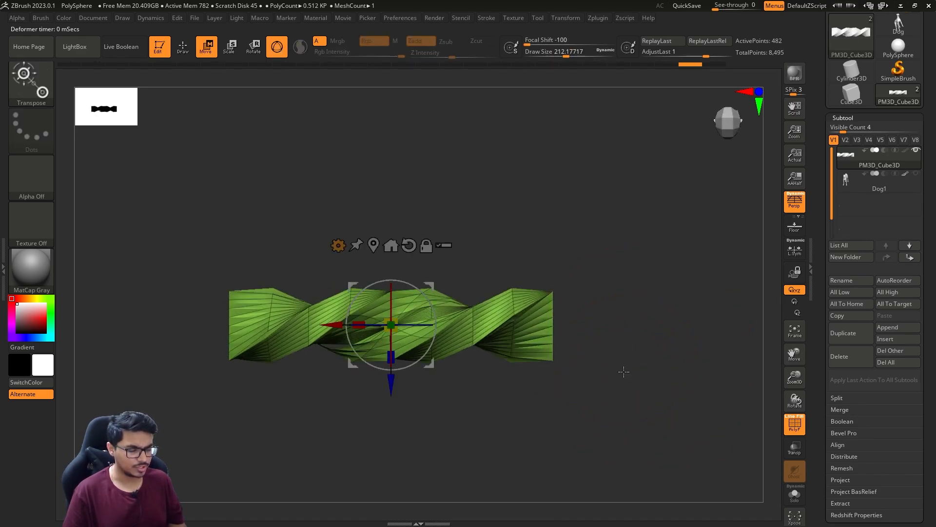
{"action": "left_click", "coordinate": [183, 47]}
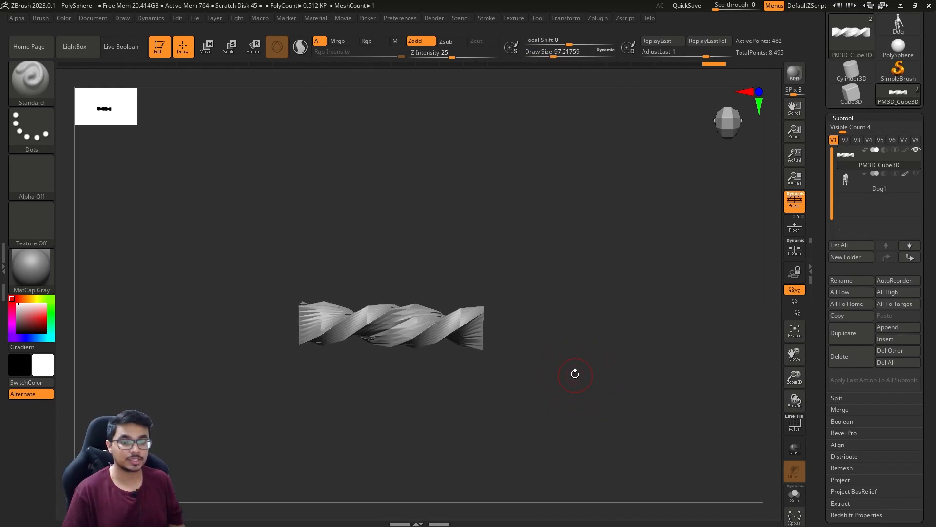
{"action": "left_click", "coordinate": [206, 47]}
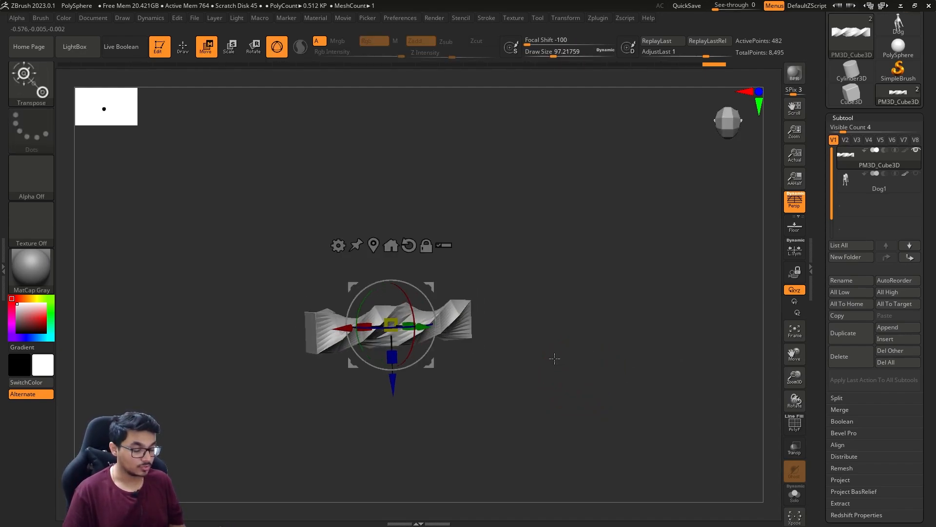
{"action": "left_click", "coordinate": [253, 47]}
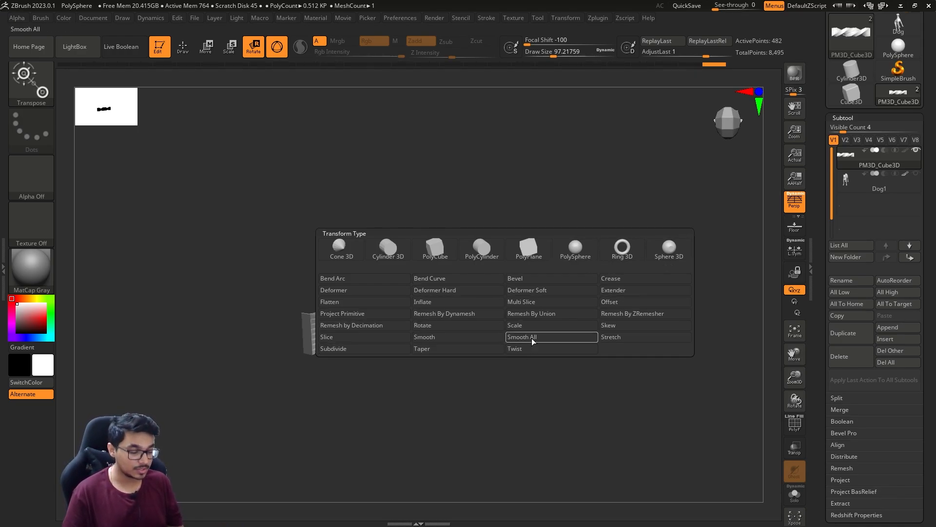
{"action": "left_click", "coordinate": [521, 336]}
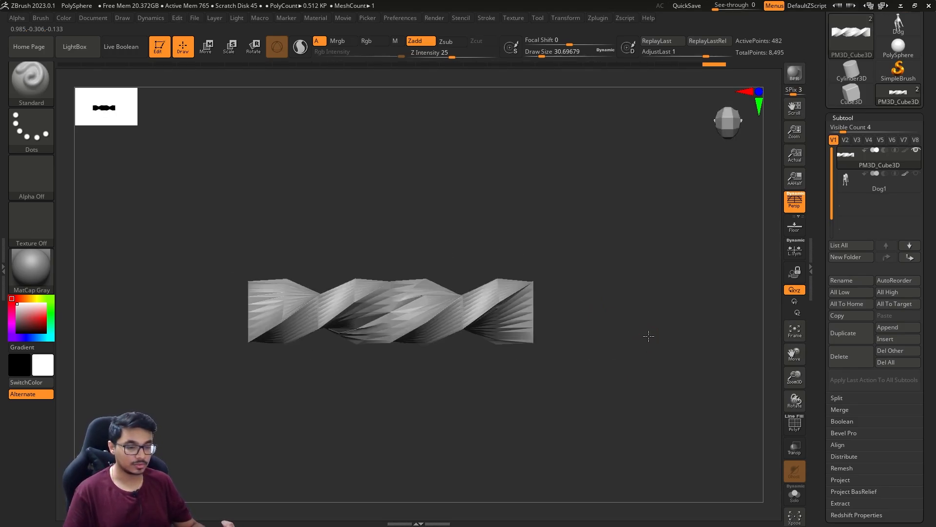
{"action": "left_click", "coordinate": [206, 47]}
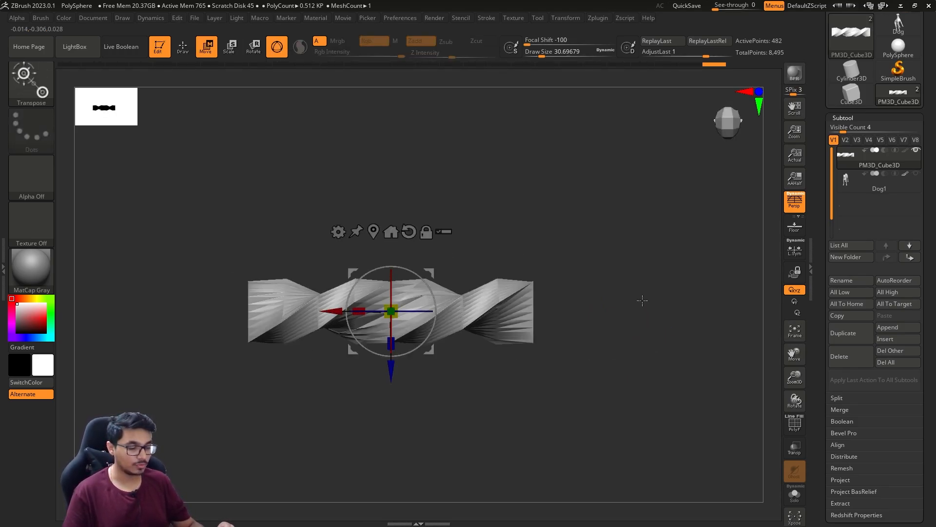